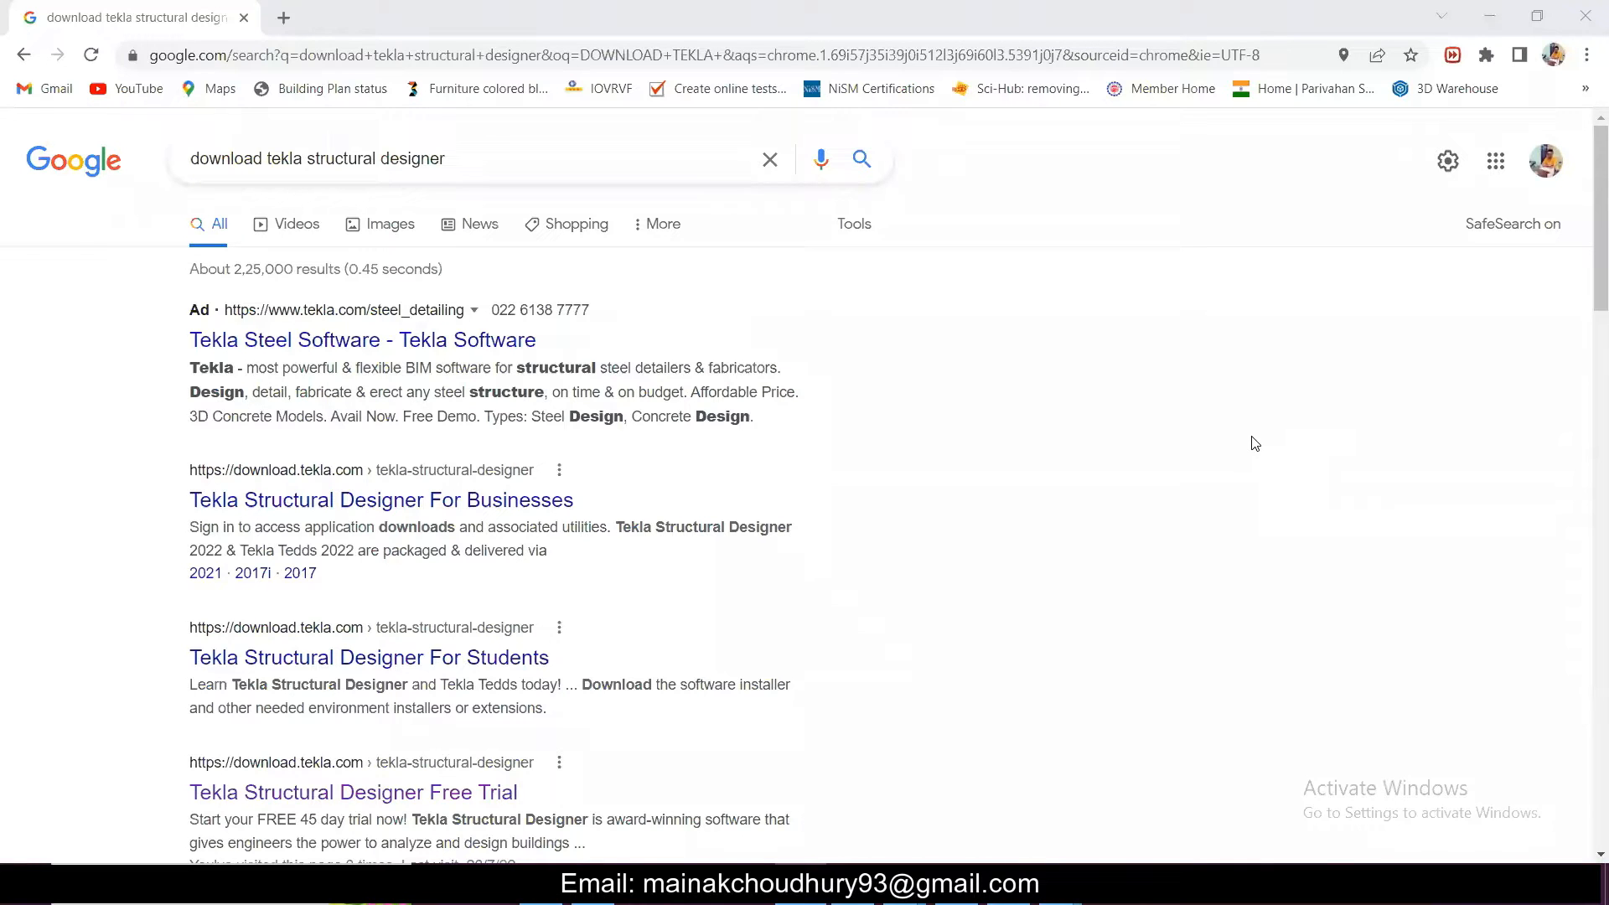
- Browse the Google results and bring up the Tekla Structural Designer Free Trial result in its new tab
{"action": "scroll", "scroll_direction": "down", "scroll_amount": 3}
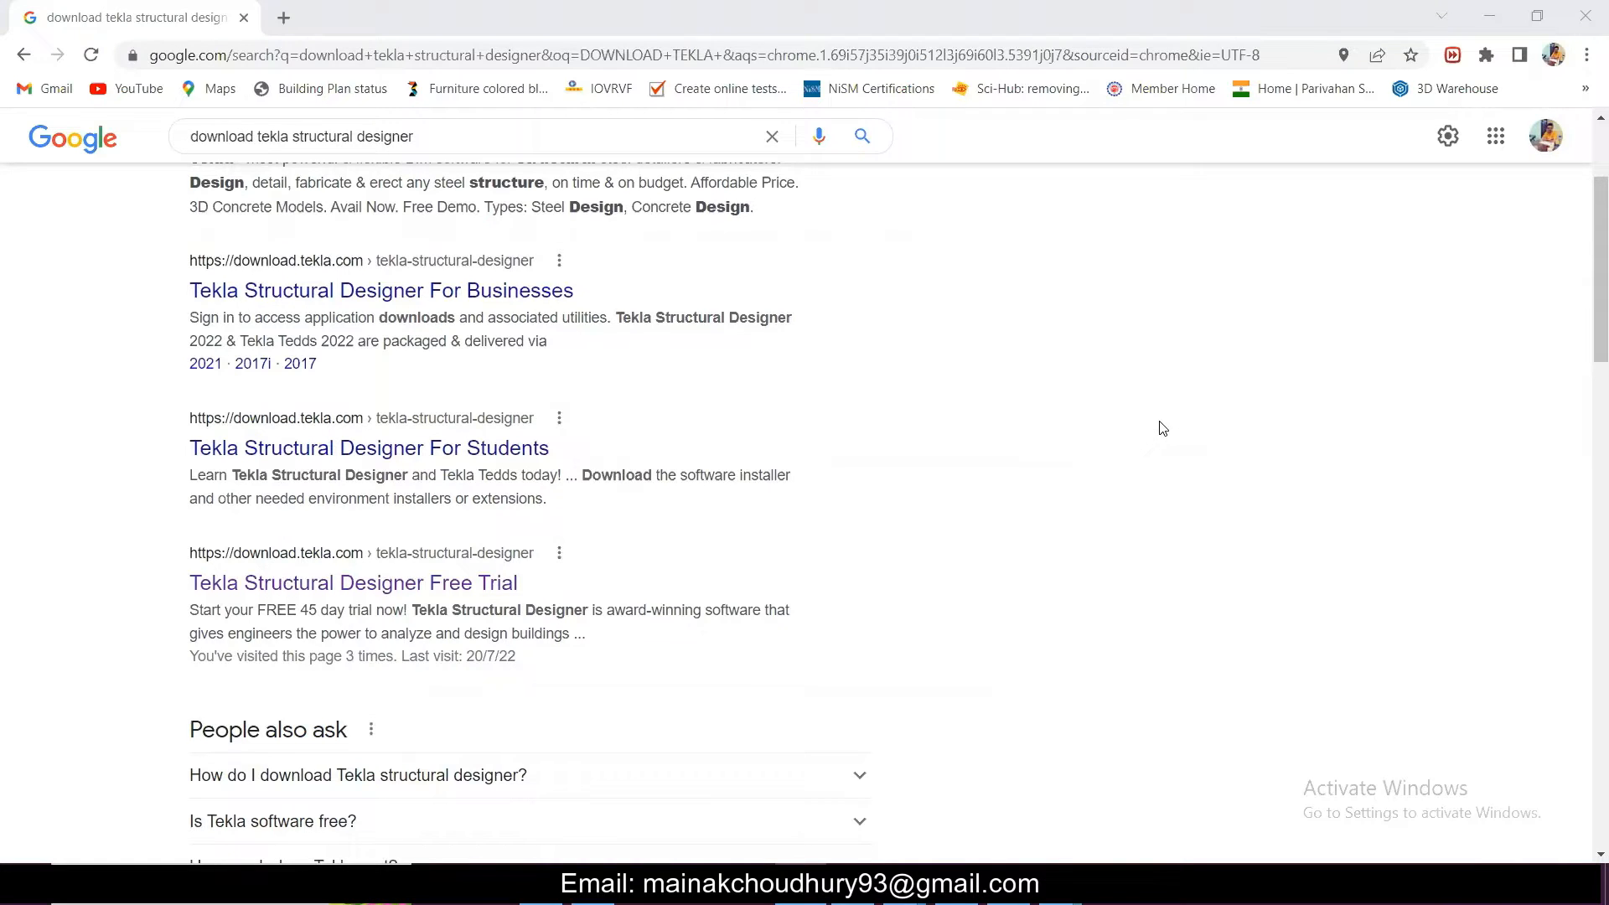
{"action": "scroll", "scroll_direction": "up", "scroll_amount": 3}
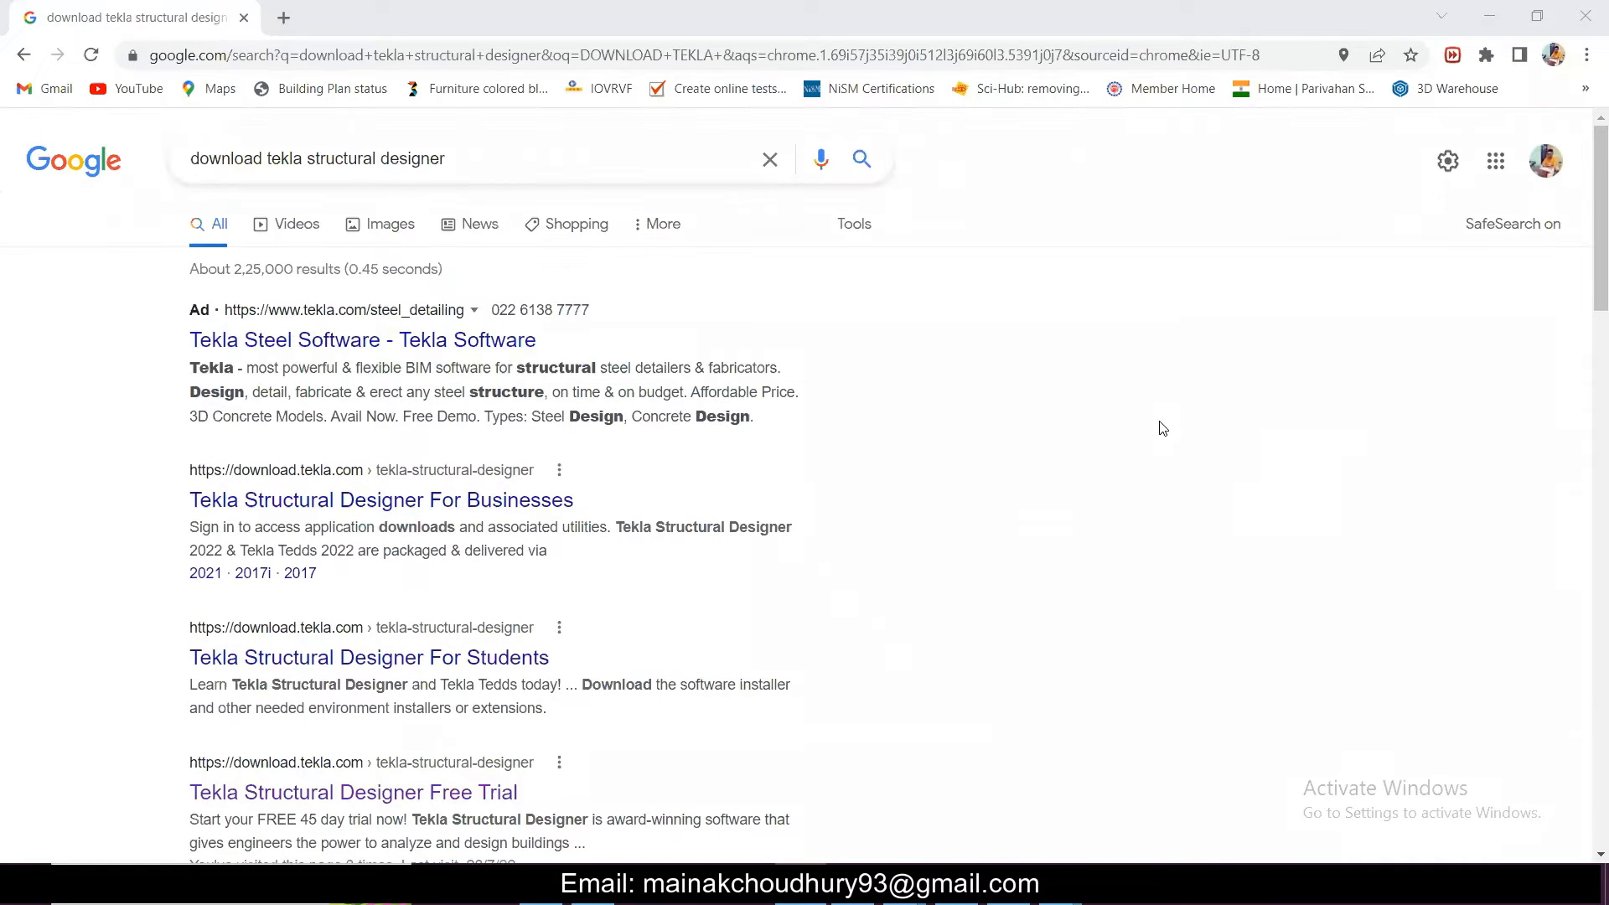
{"action": "scroll", "scroll_direction": "down", "scroll_amount": 3}
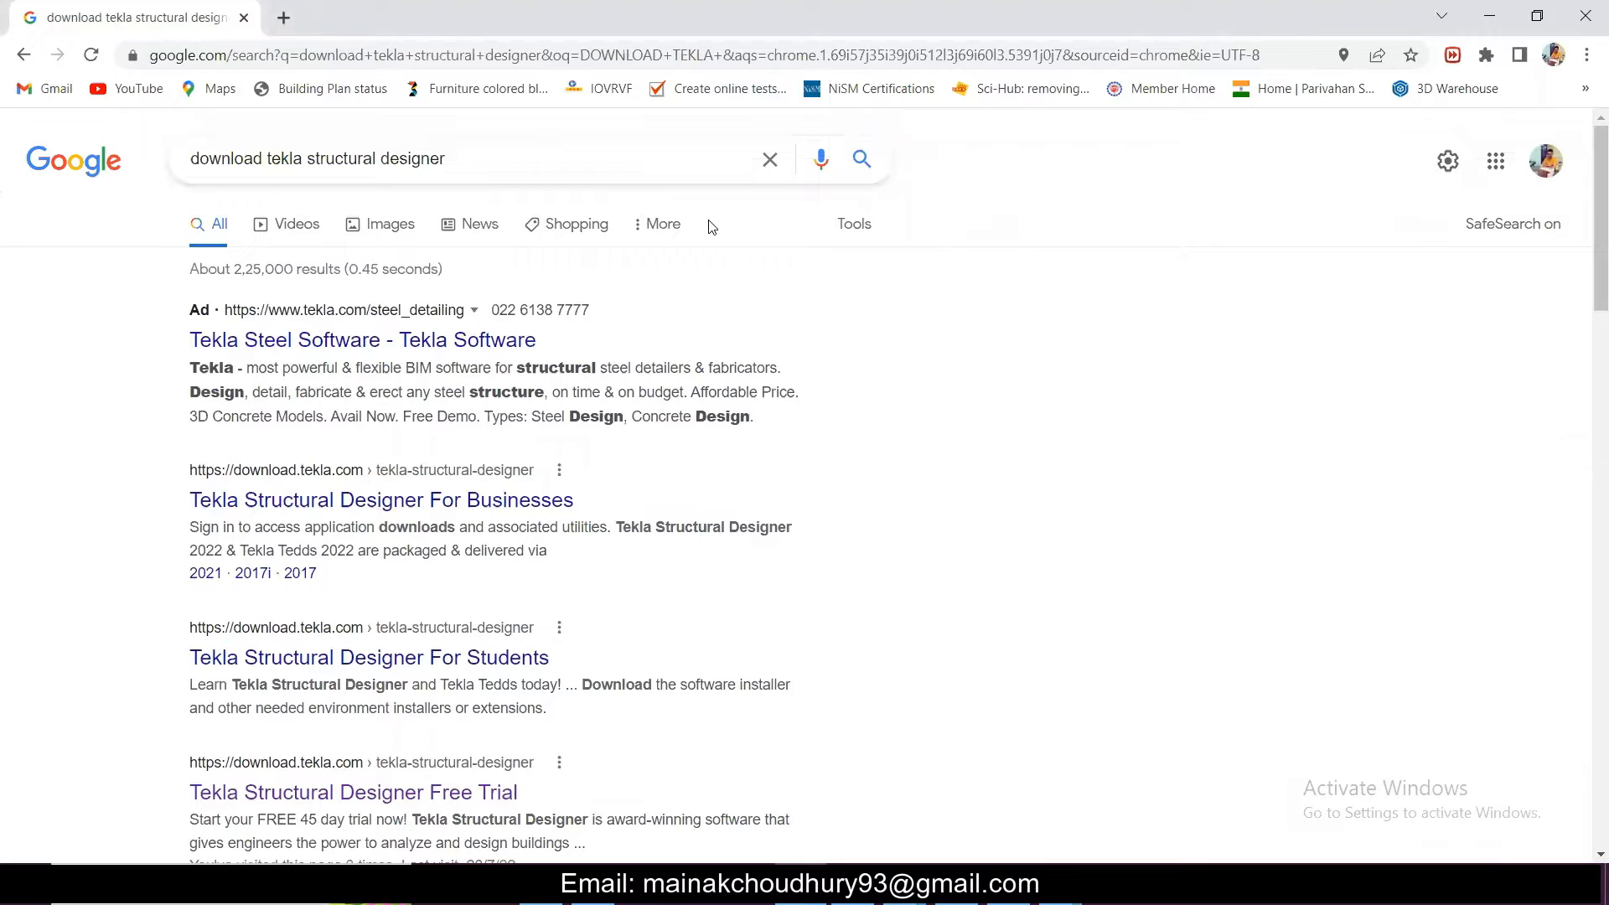
{"action": "mouse_move", "coordinate": [647, 195]}
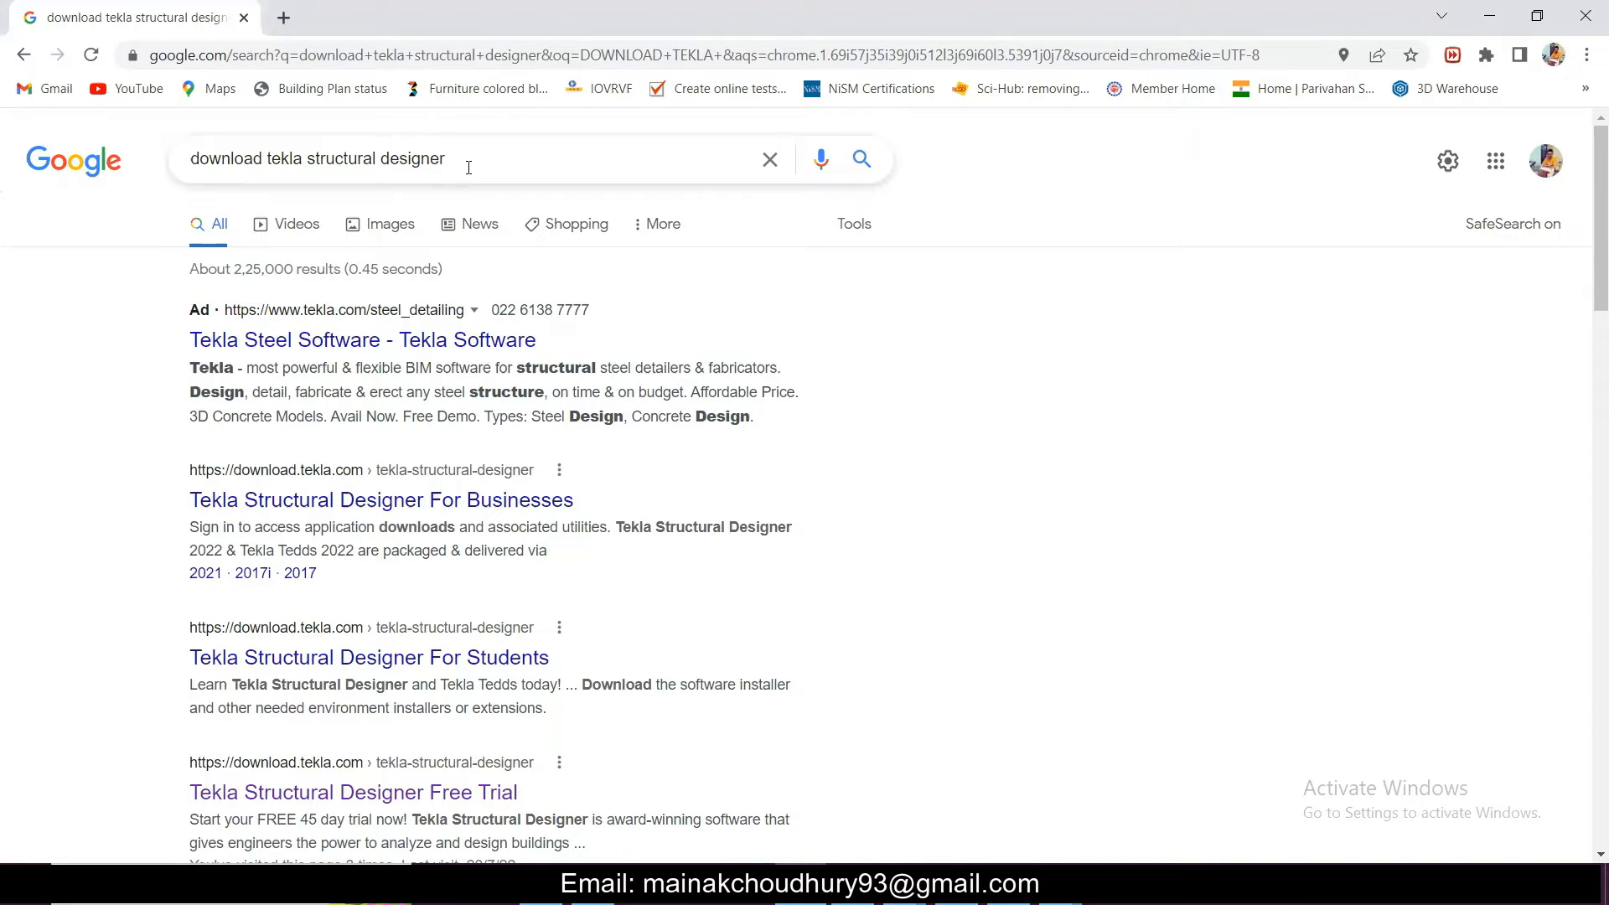
{"action": "scroll", "scroll_direction": "down", "scroll_amount": 3}
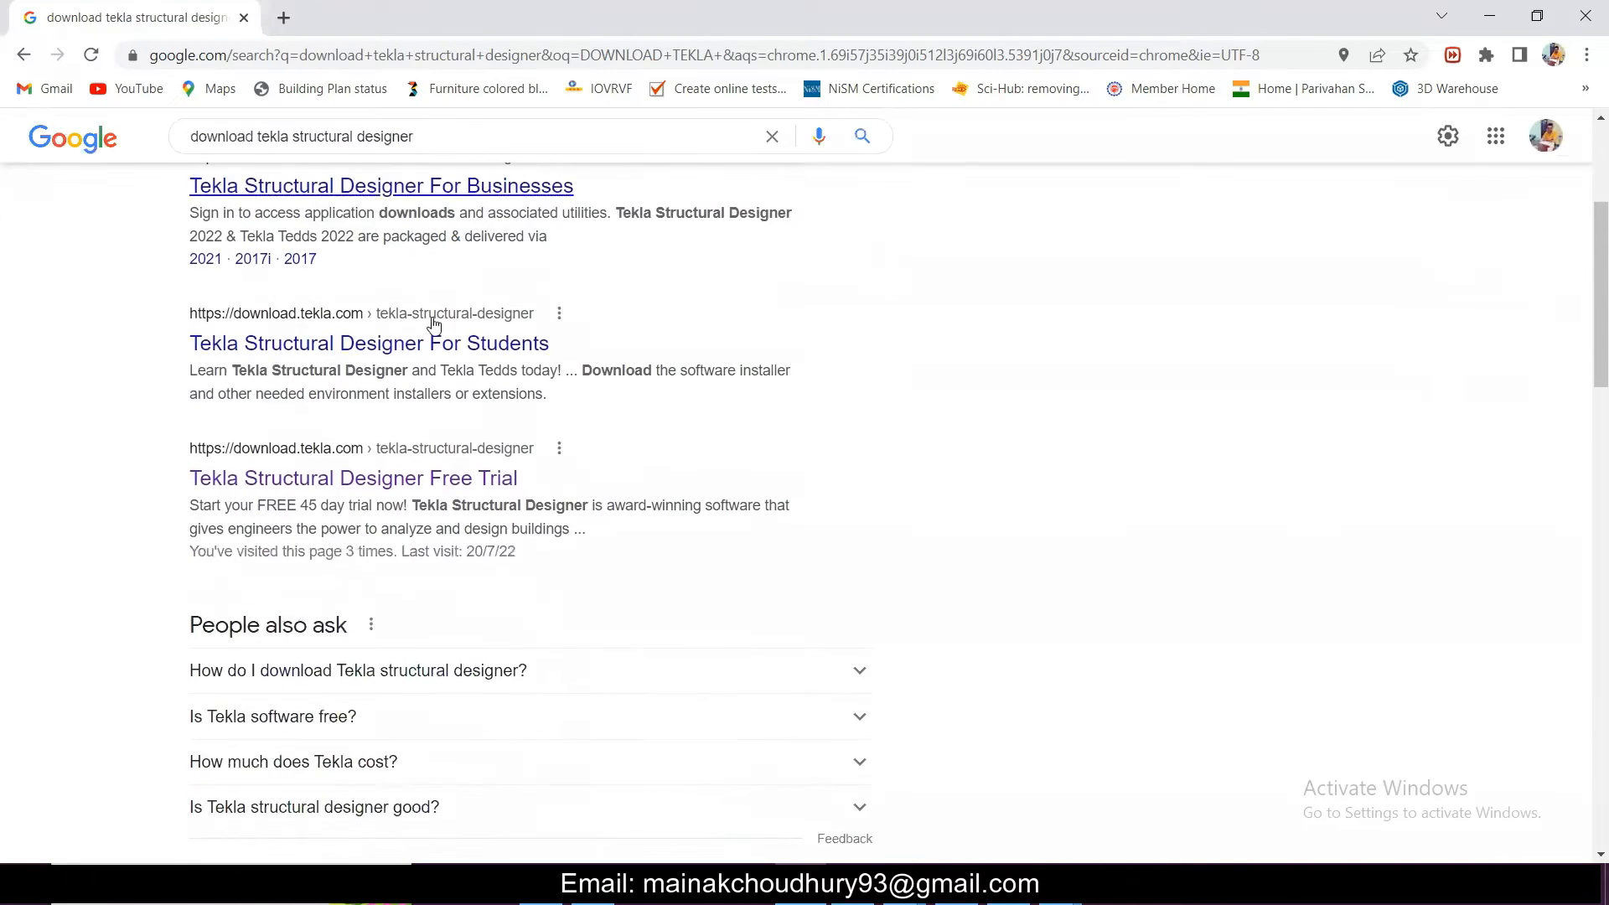
{"action": "mouse_move", "coordinate": [353, 478]}
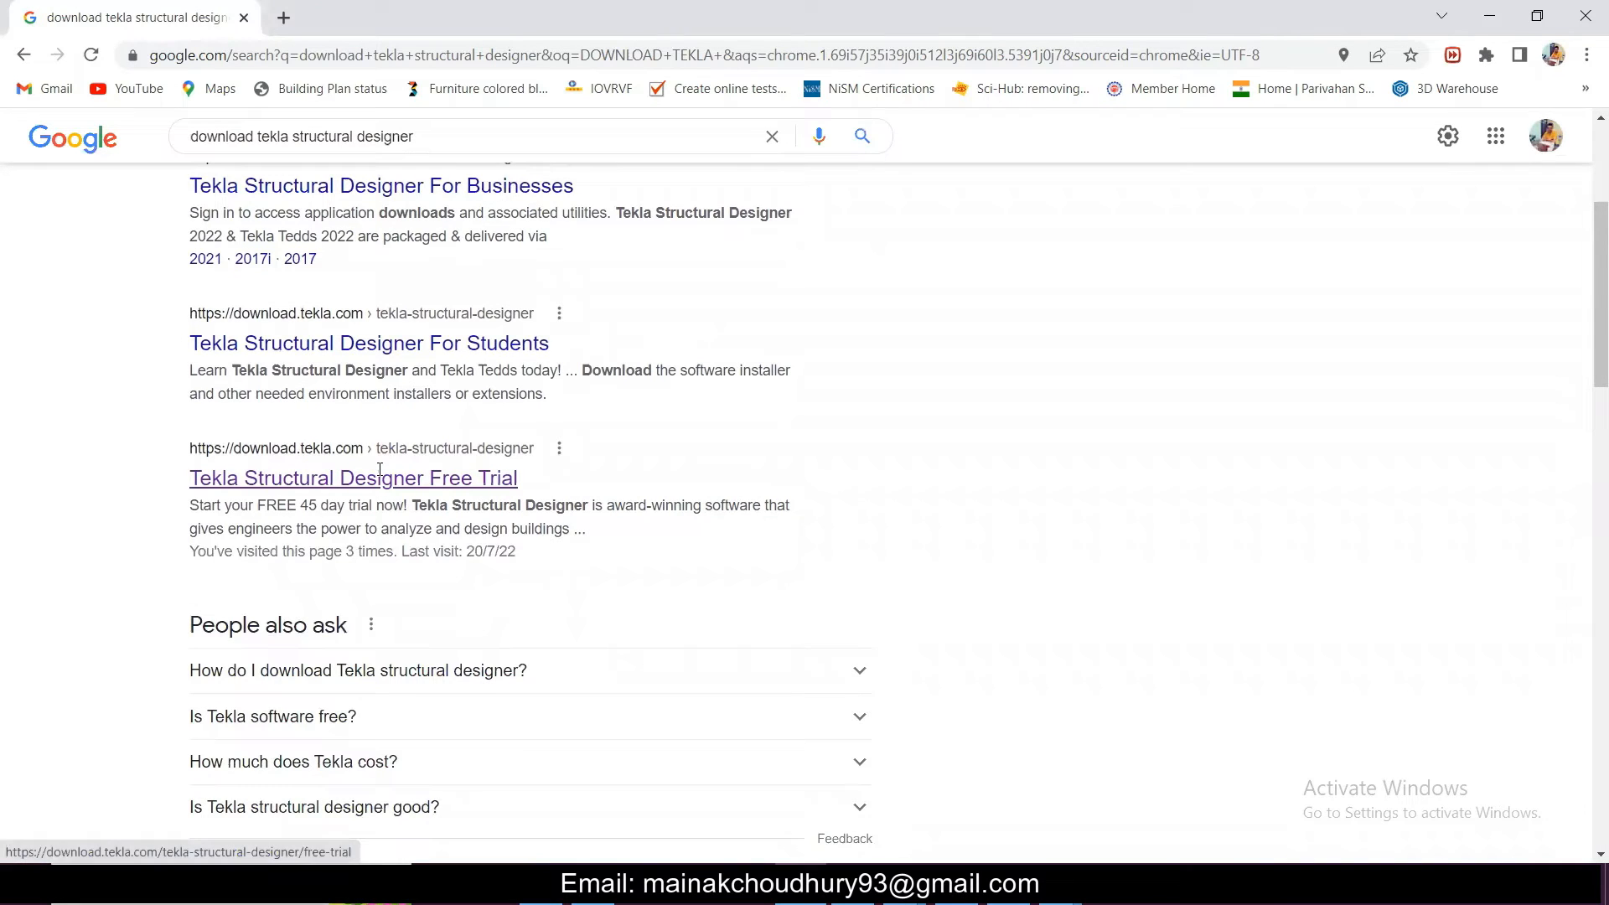
{"action": "left_click", "coordinate": [354, 477]}
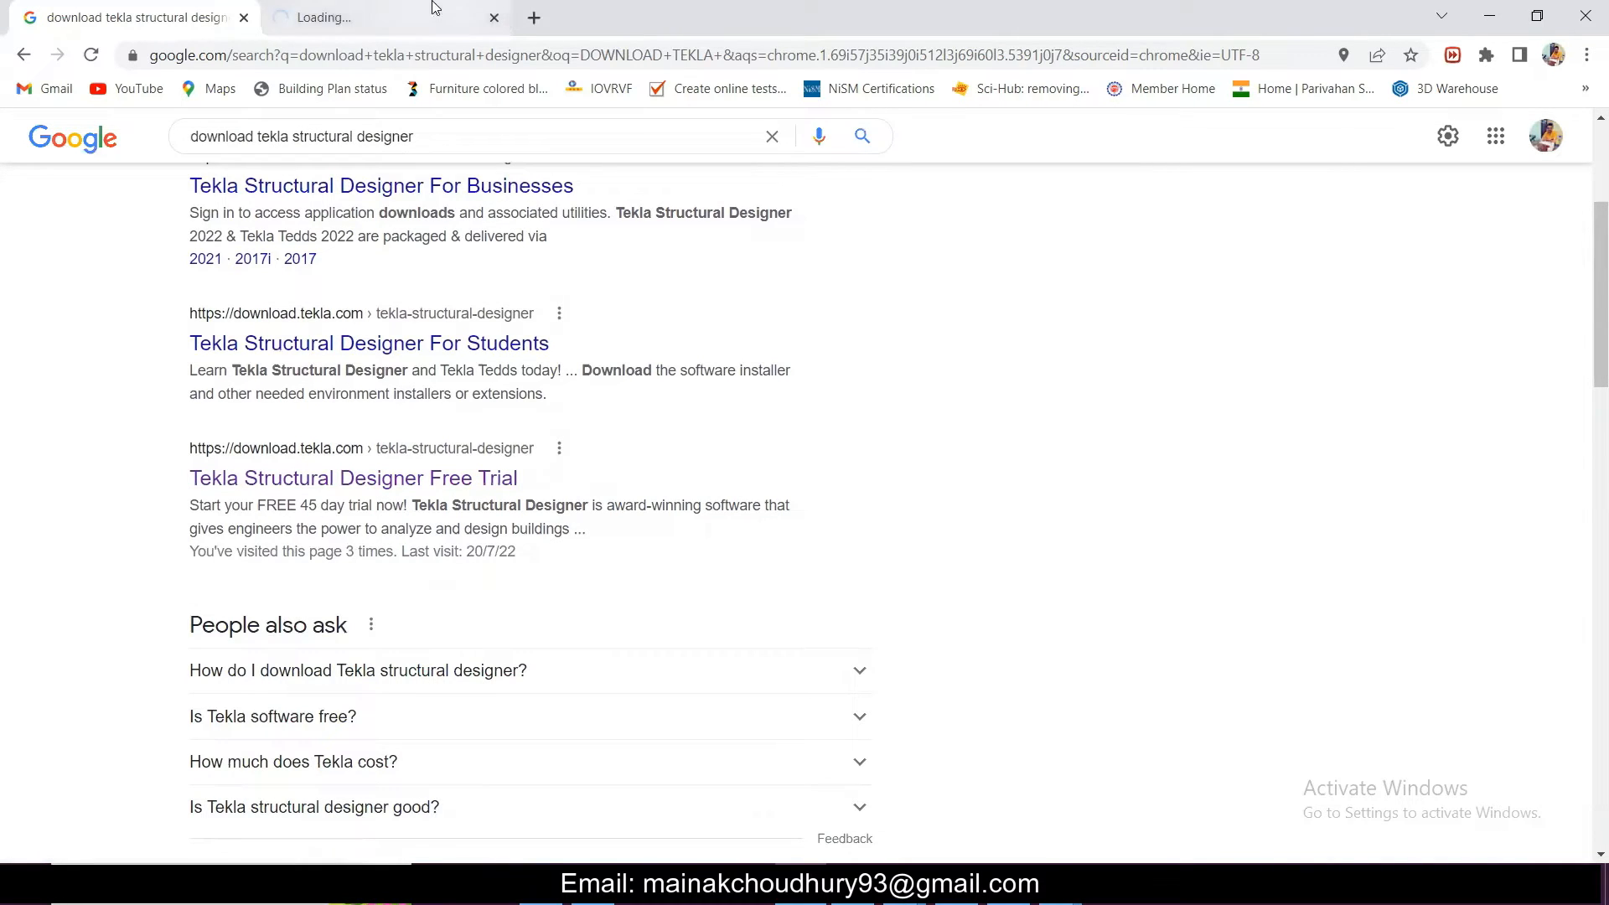
{"action": "left_click", "coordinate": [353, 477]}
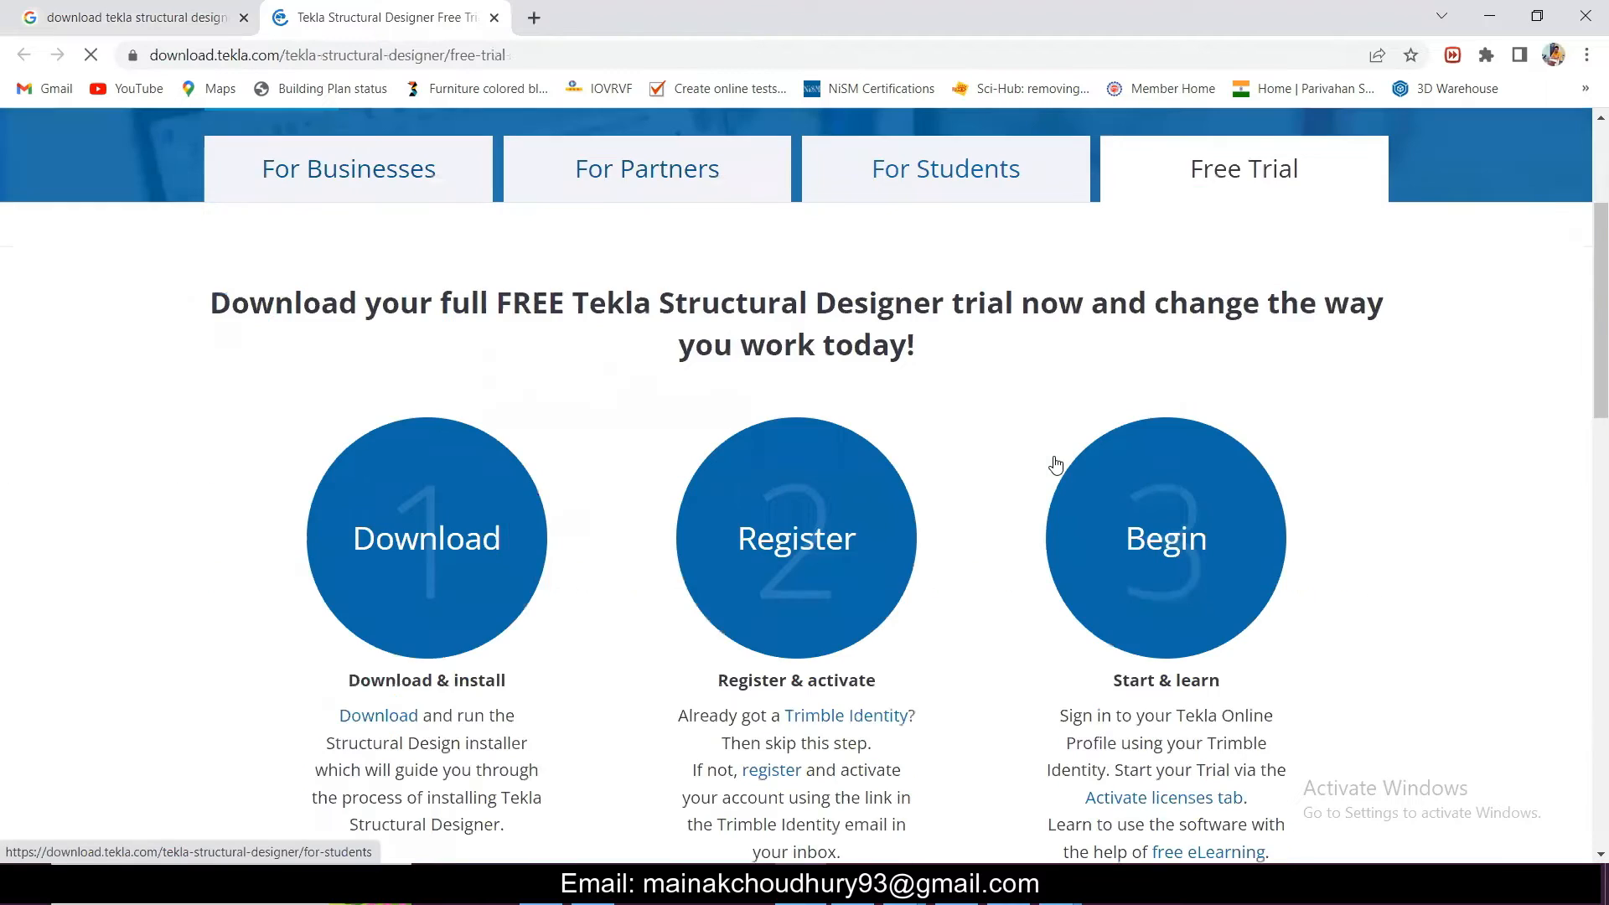
- Review the free-trial page's download, register and begin steps
{"action": "scroll", "scroll_direction": "down", "scroll_amount": 3}
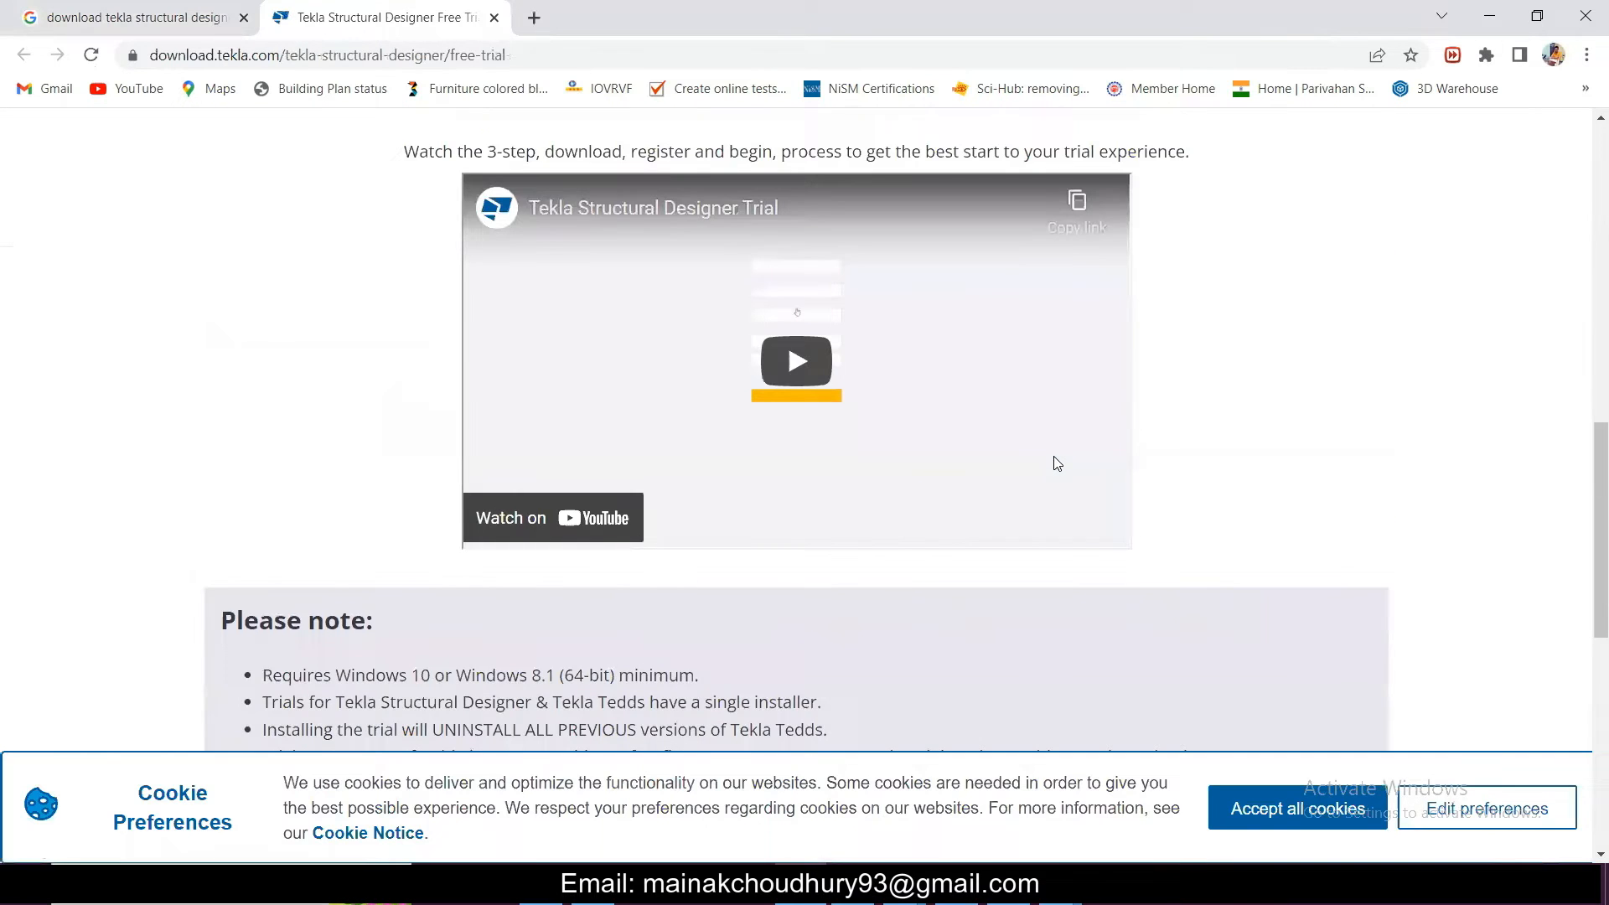
{"action": "scroll", "scroll_direction": "down", "scroll_amount": 3}
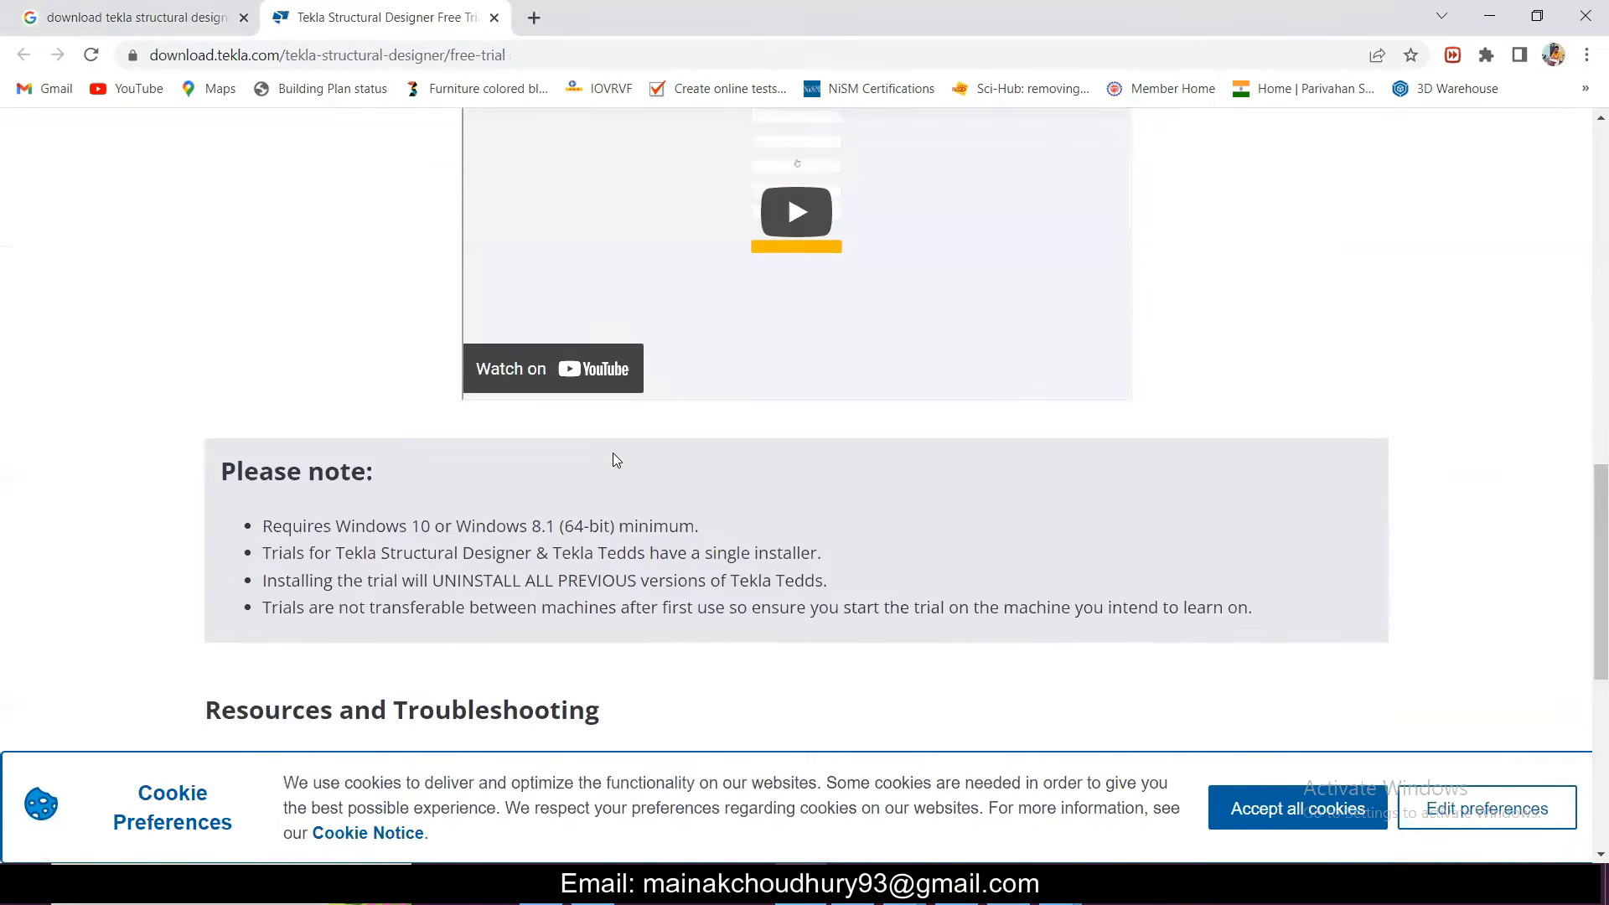
{"action": "scroll", "scroll_direction": "up", "scroll_amount": 3}
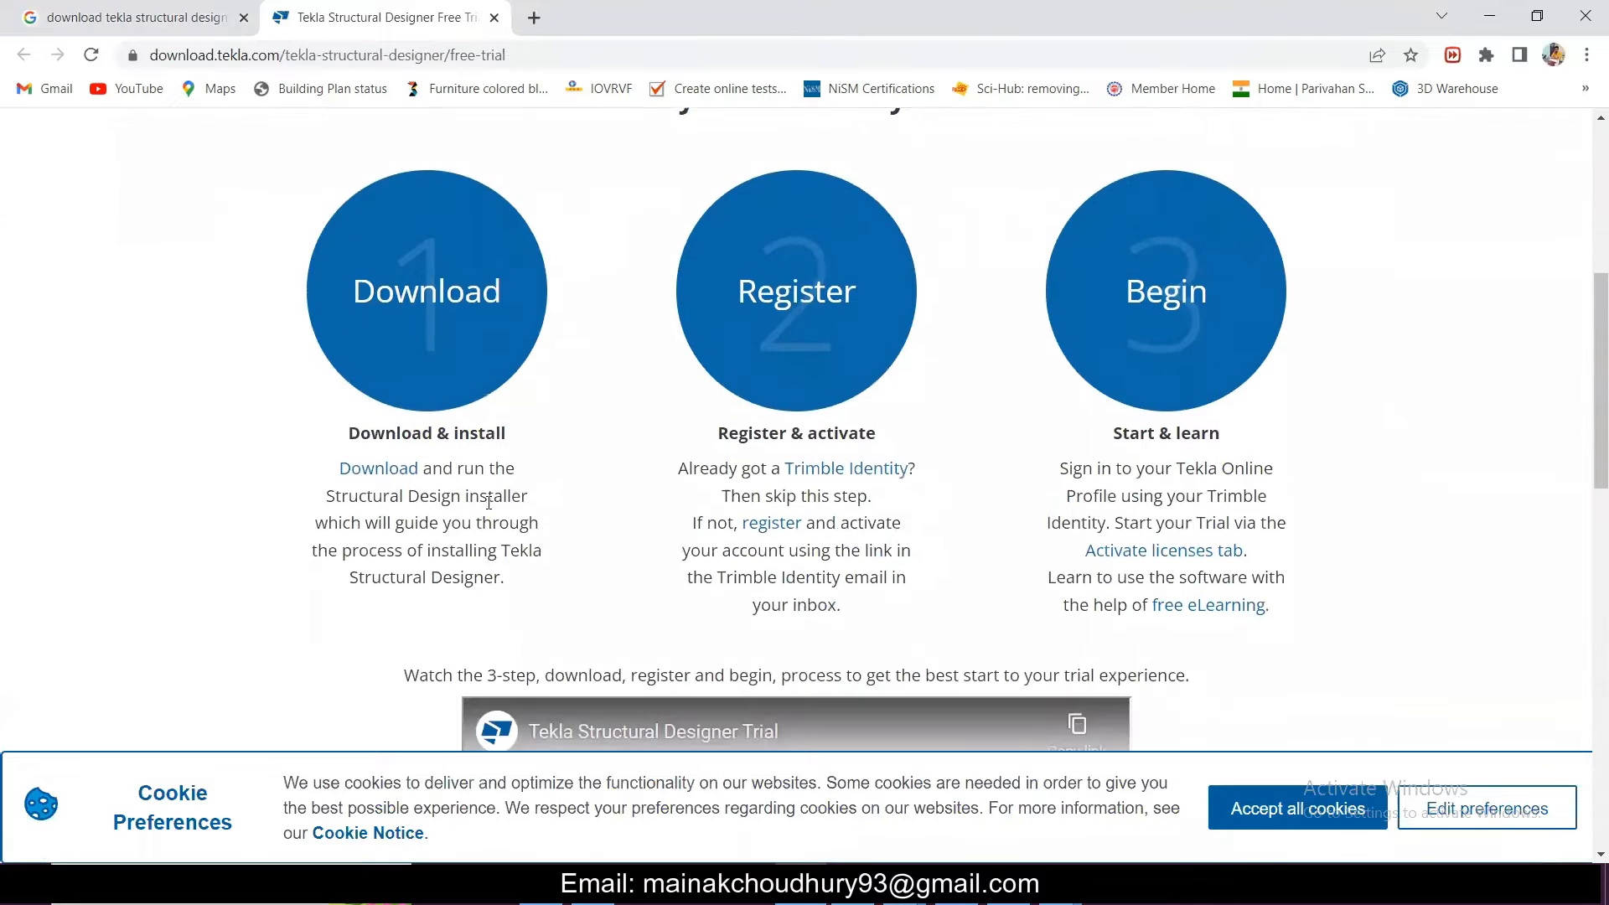
{"action": "left_click", "coordinate": [377, 468]}
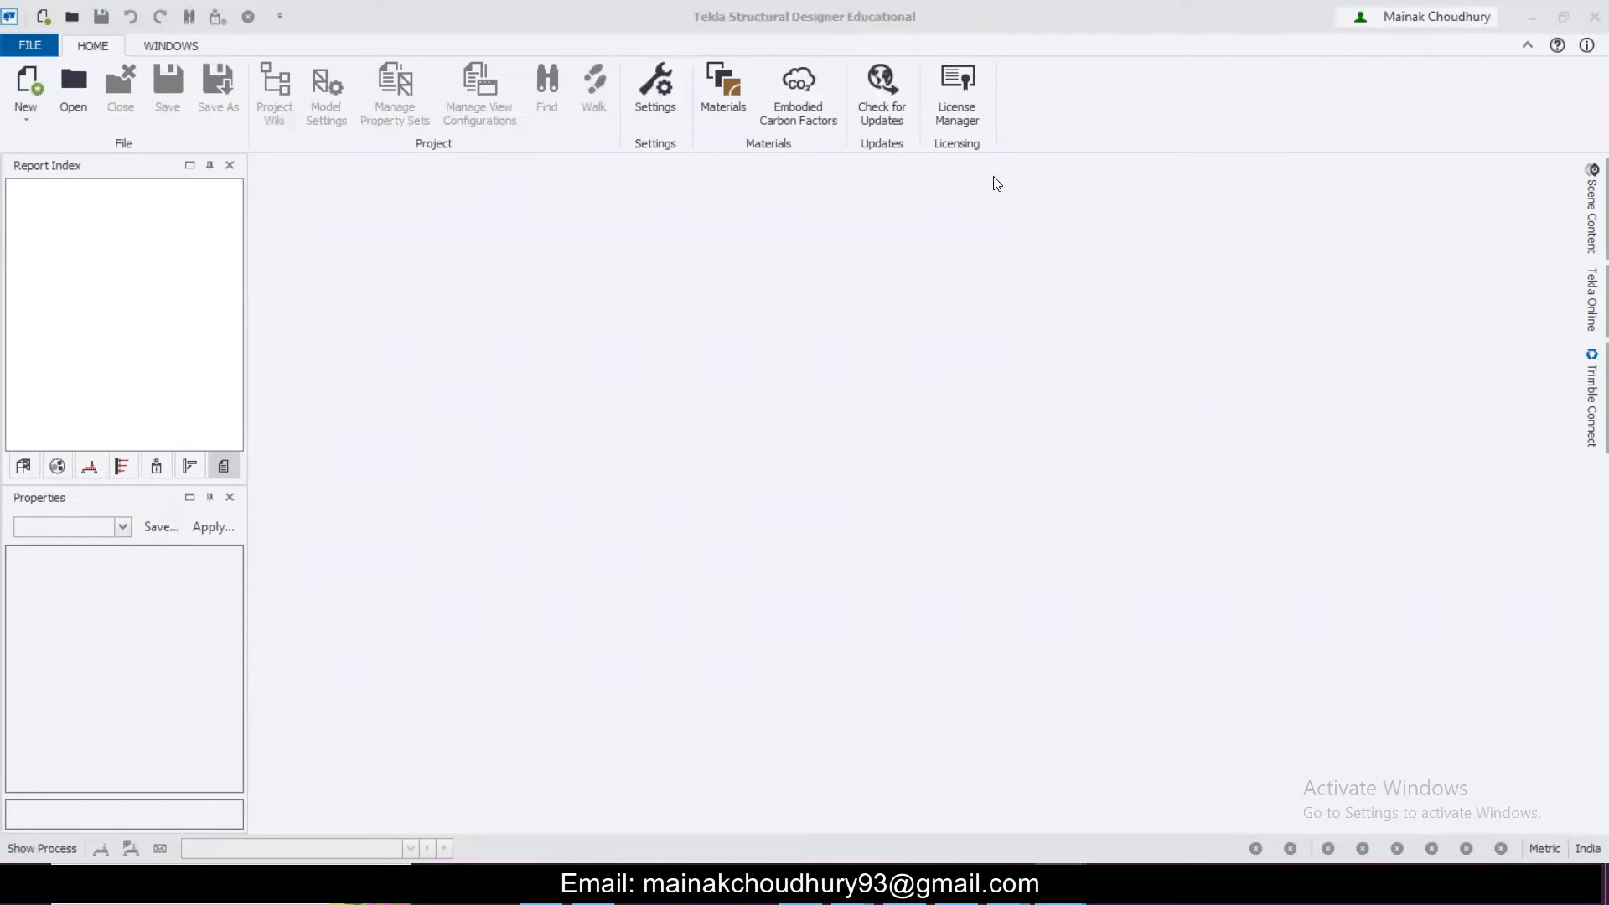
- View the License Manager status showing a Tekla Student licence with 363 days left, then close it
{"action": "left_click", "coordinate": [955, 92]}
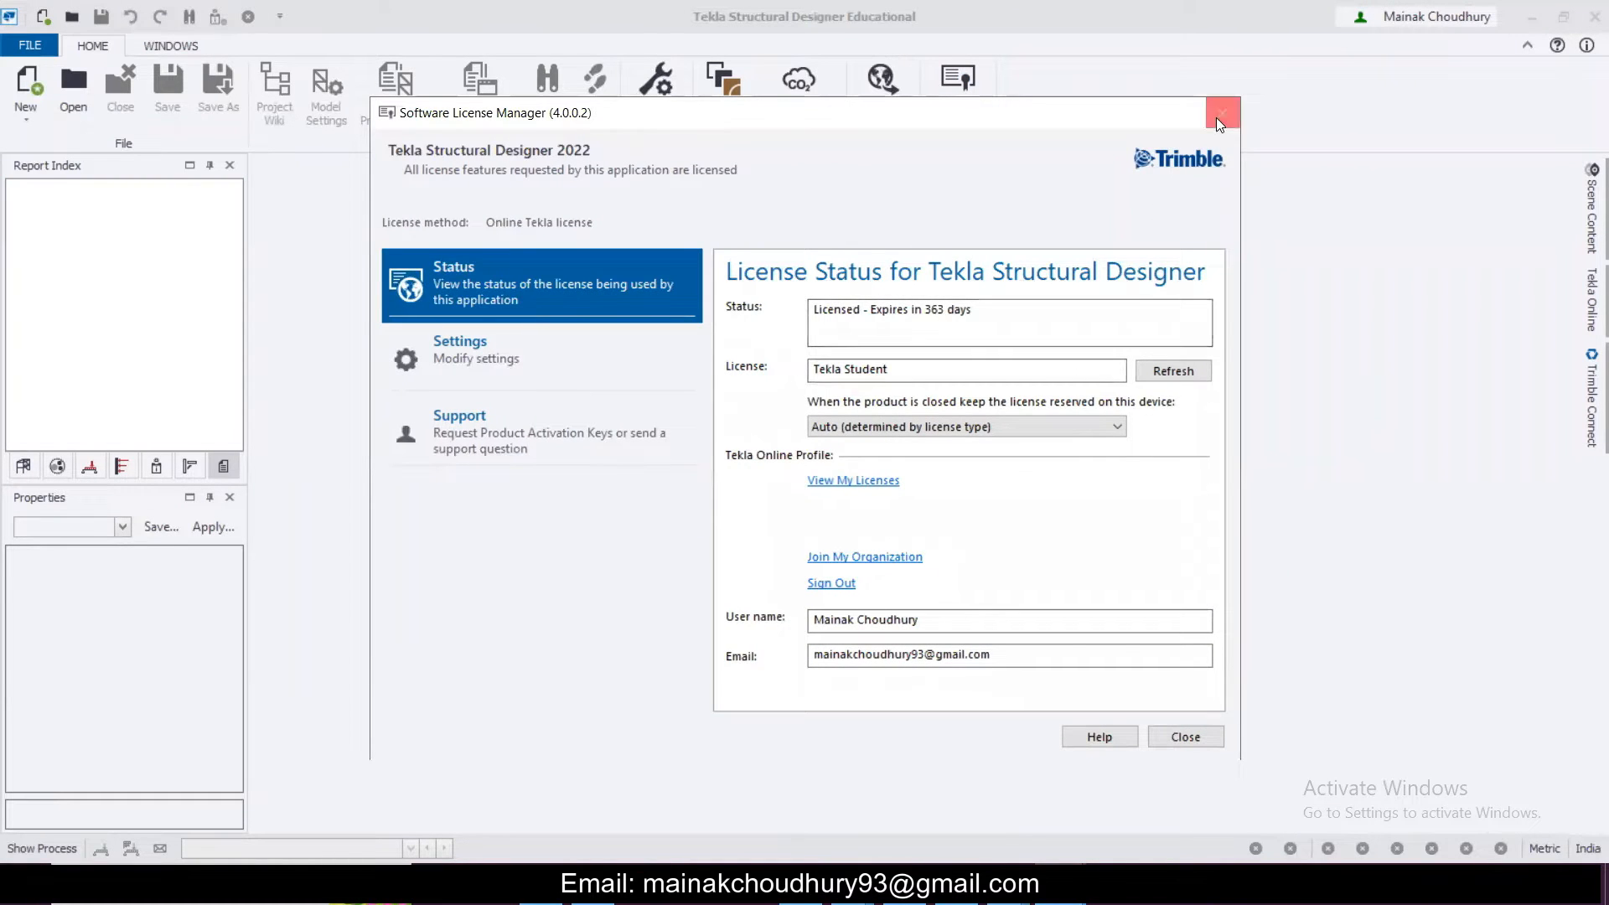
{"action": "left_click", "coordinate": [1222, 112]}
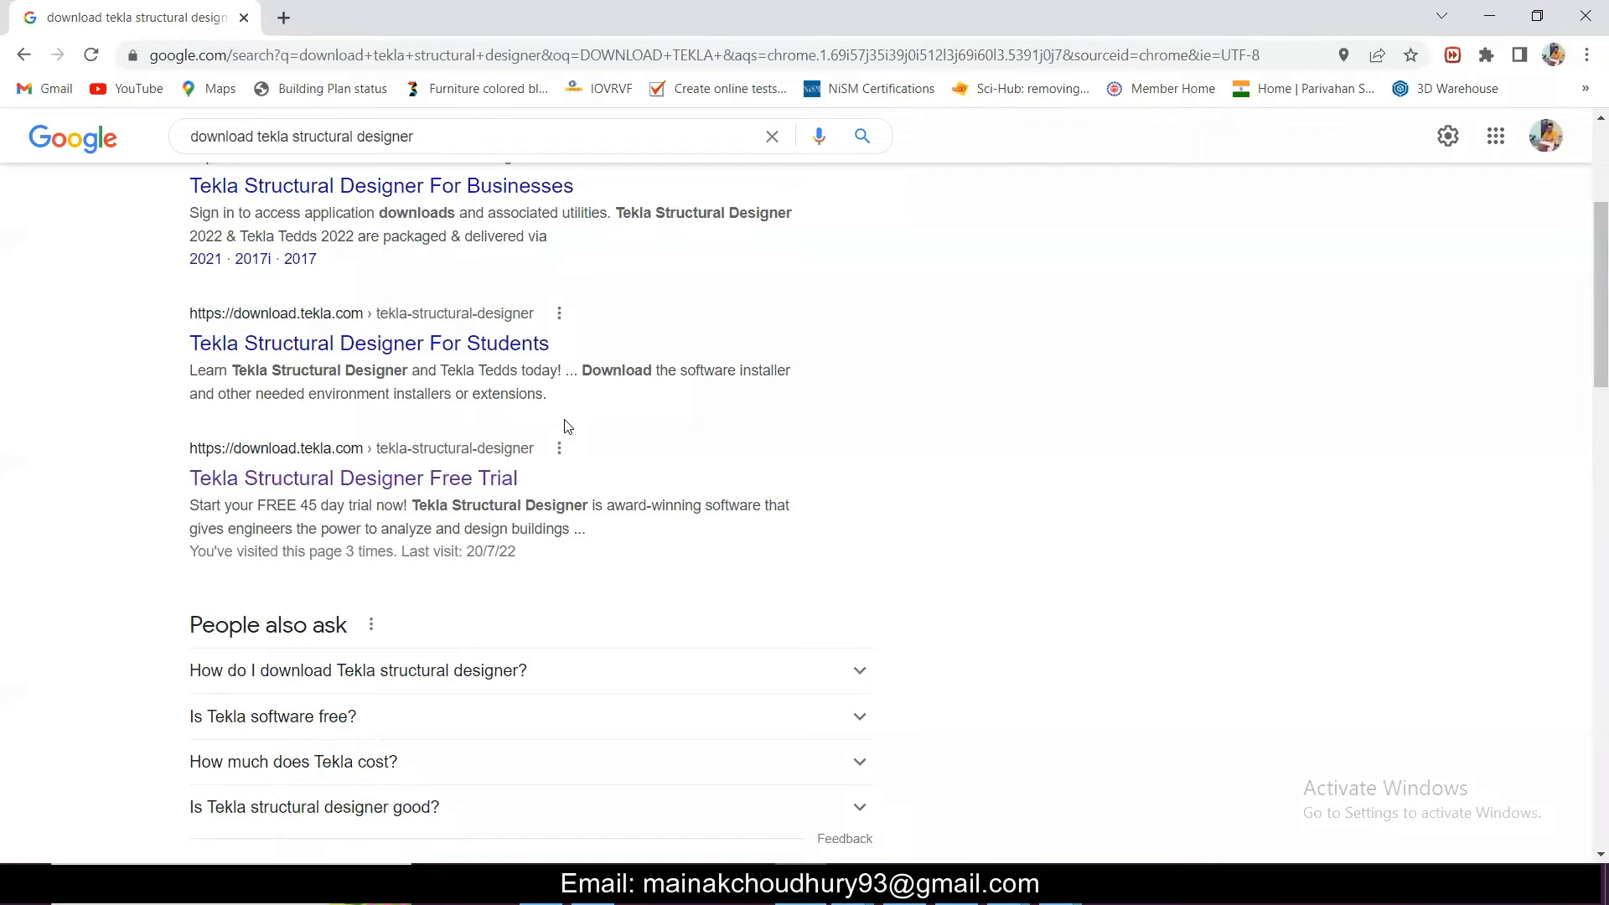
- Return to the Google results for 'download tekla structural designer' and start editing the query
{"action": "scroll", "scroll_direction": "up", "scroll_amount": 3}
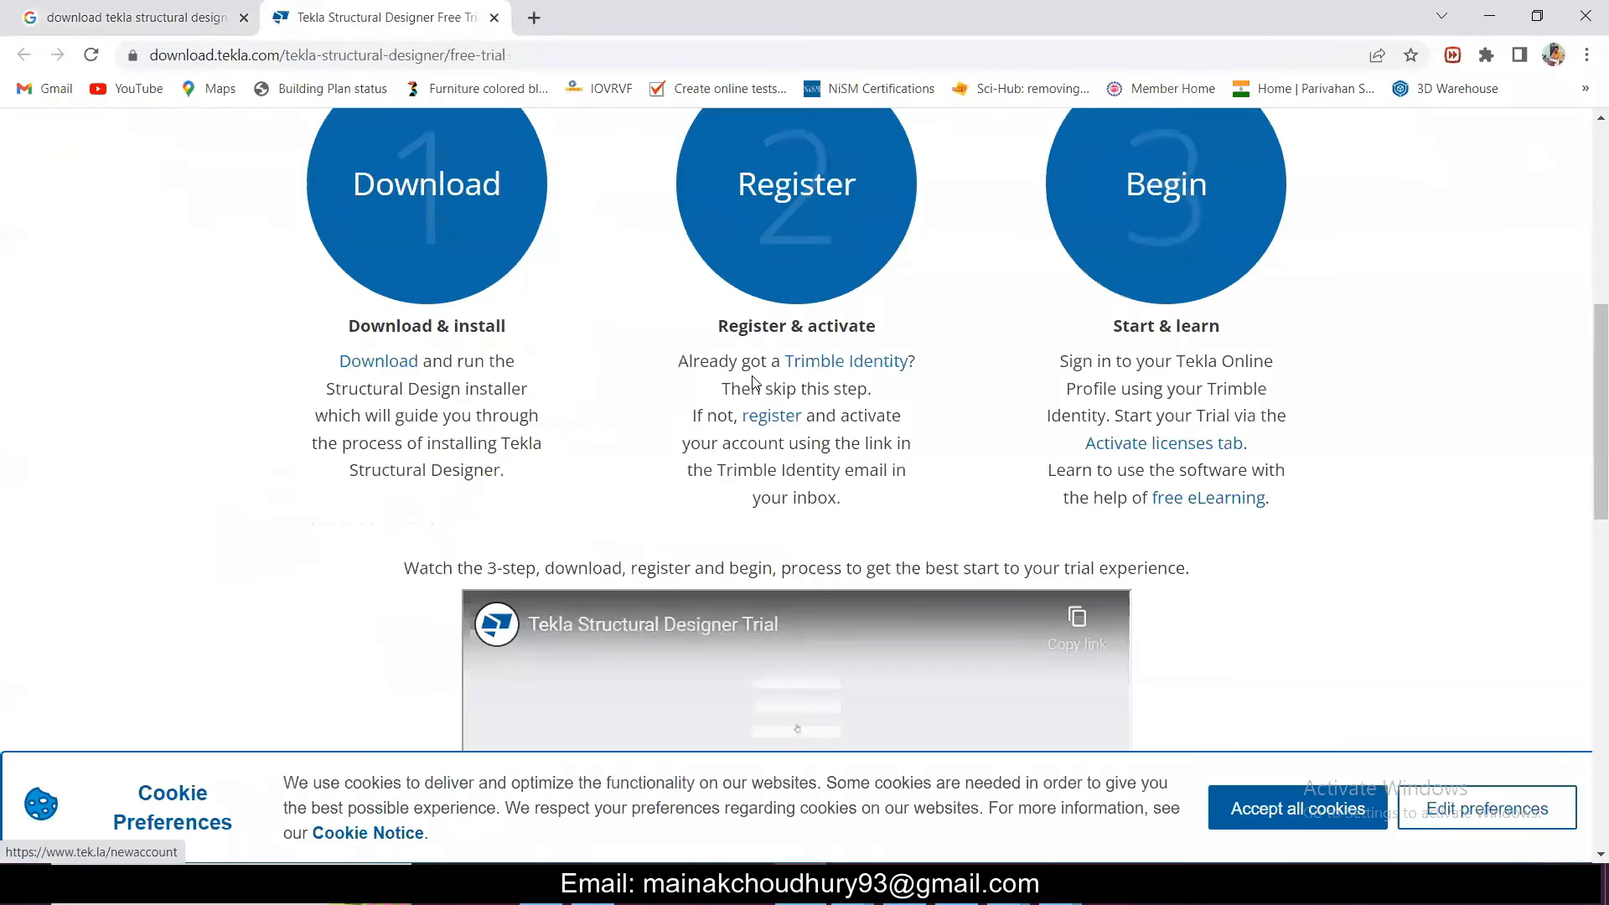
{"action": "scroll", "scroll_direction": "down", "scroll_amount": 3}
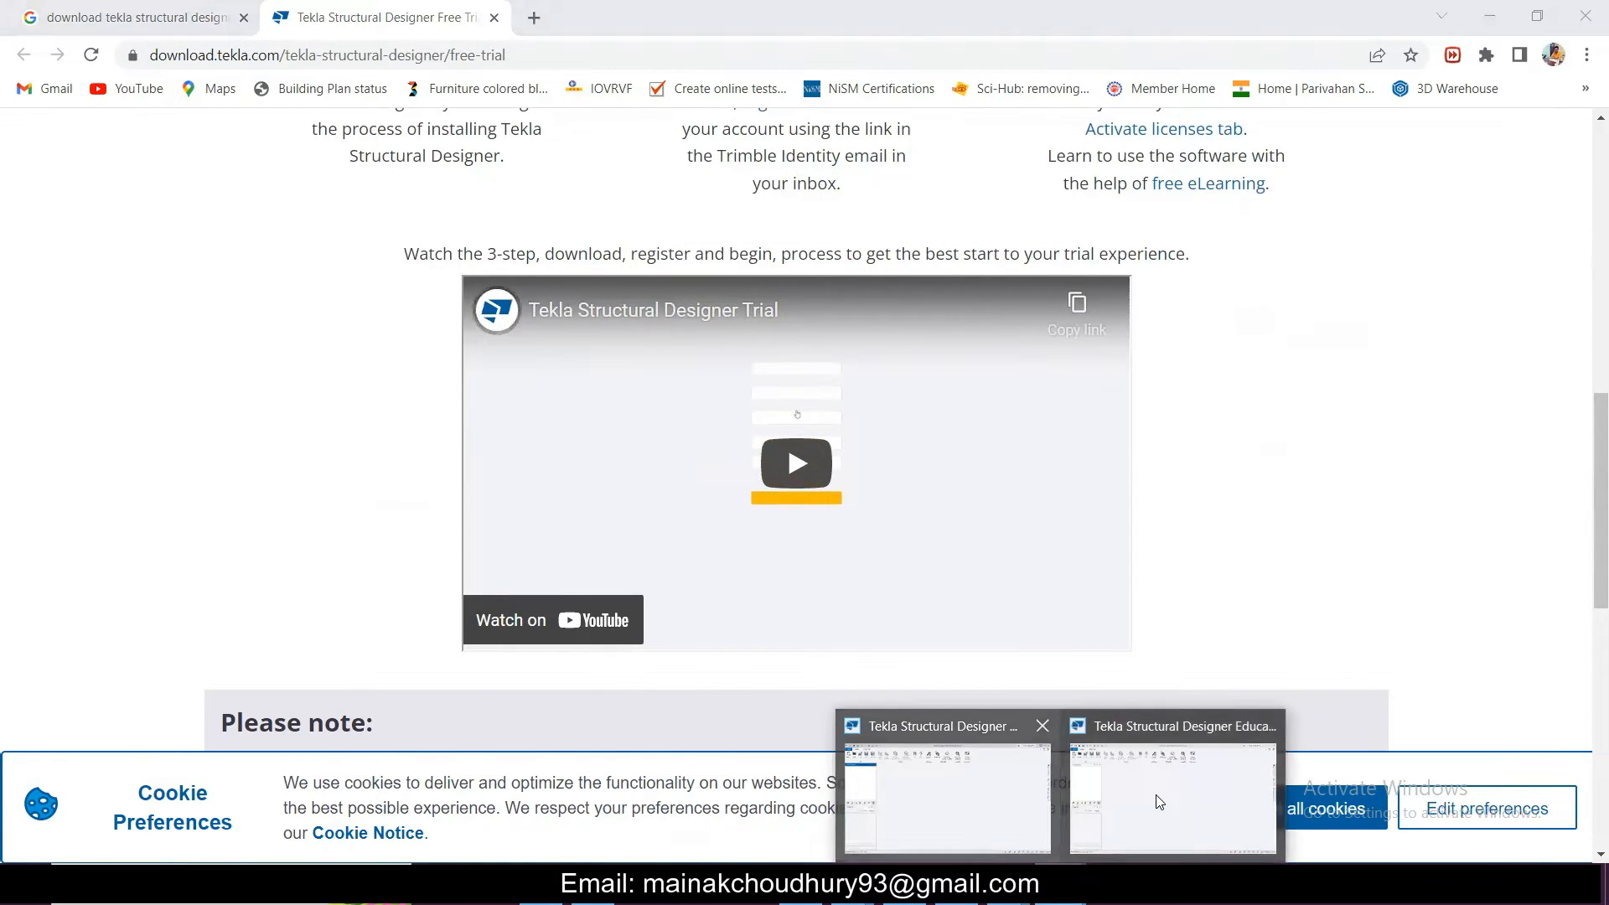
{"action": "mouse_move", "coordinate": [1165, 682]}
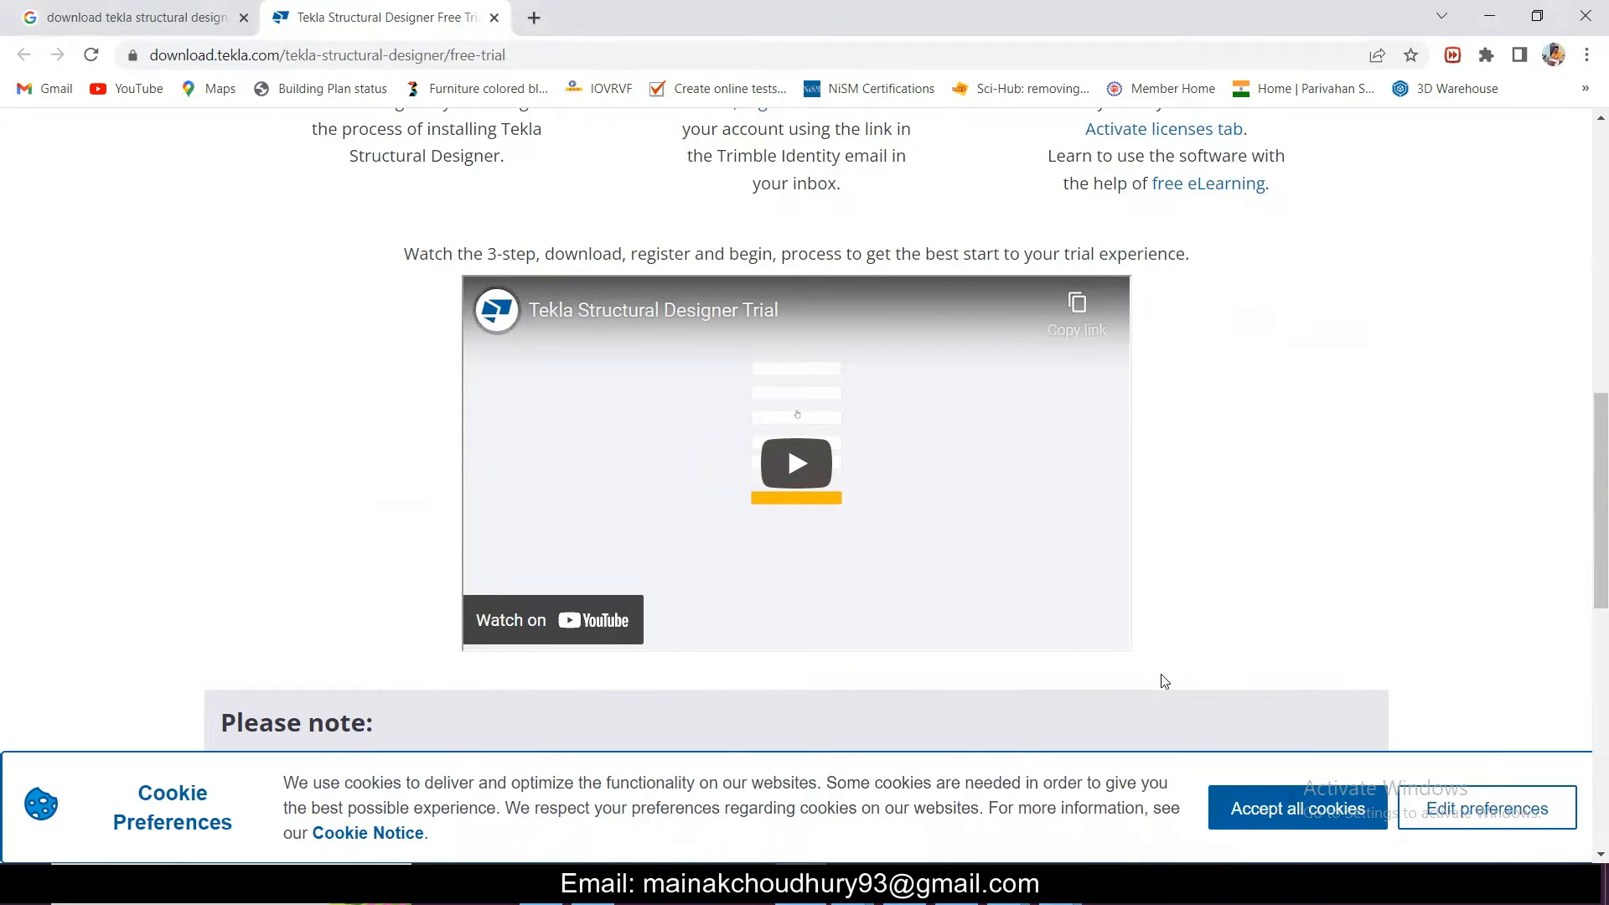
{"action": "left_click", "coordinate": [134, 17]}
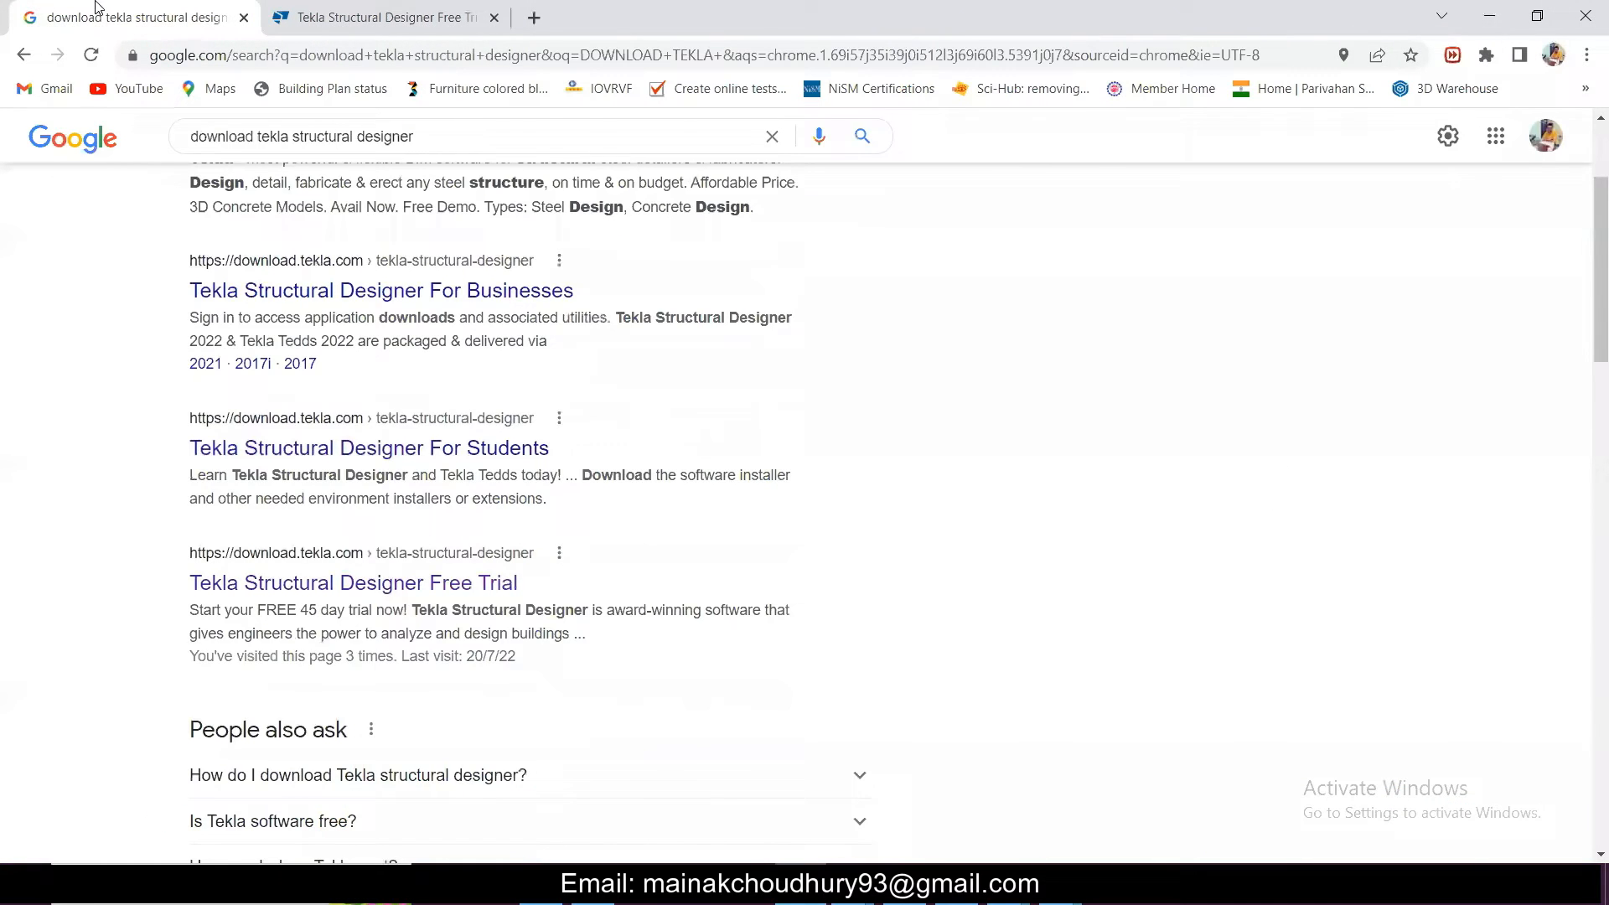
{"action": "scroll", "scroll_direction": "down", "scroll_amount": 3}
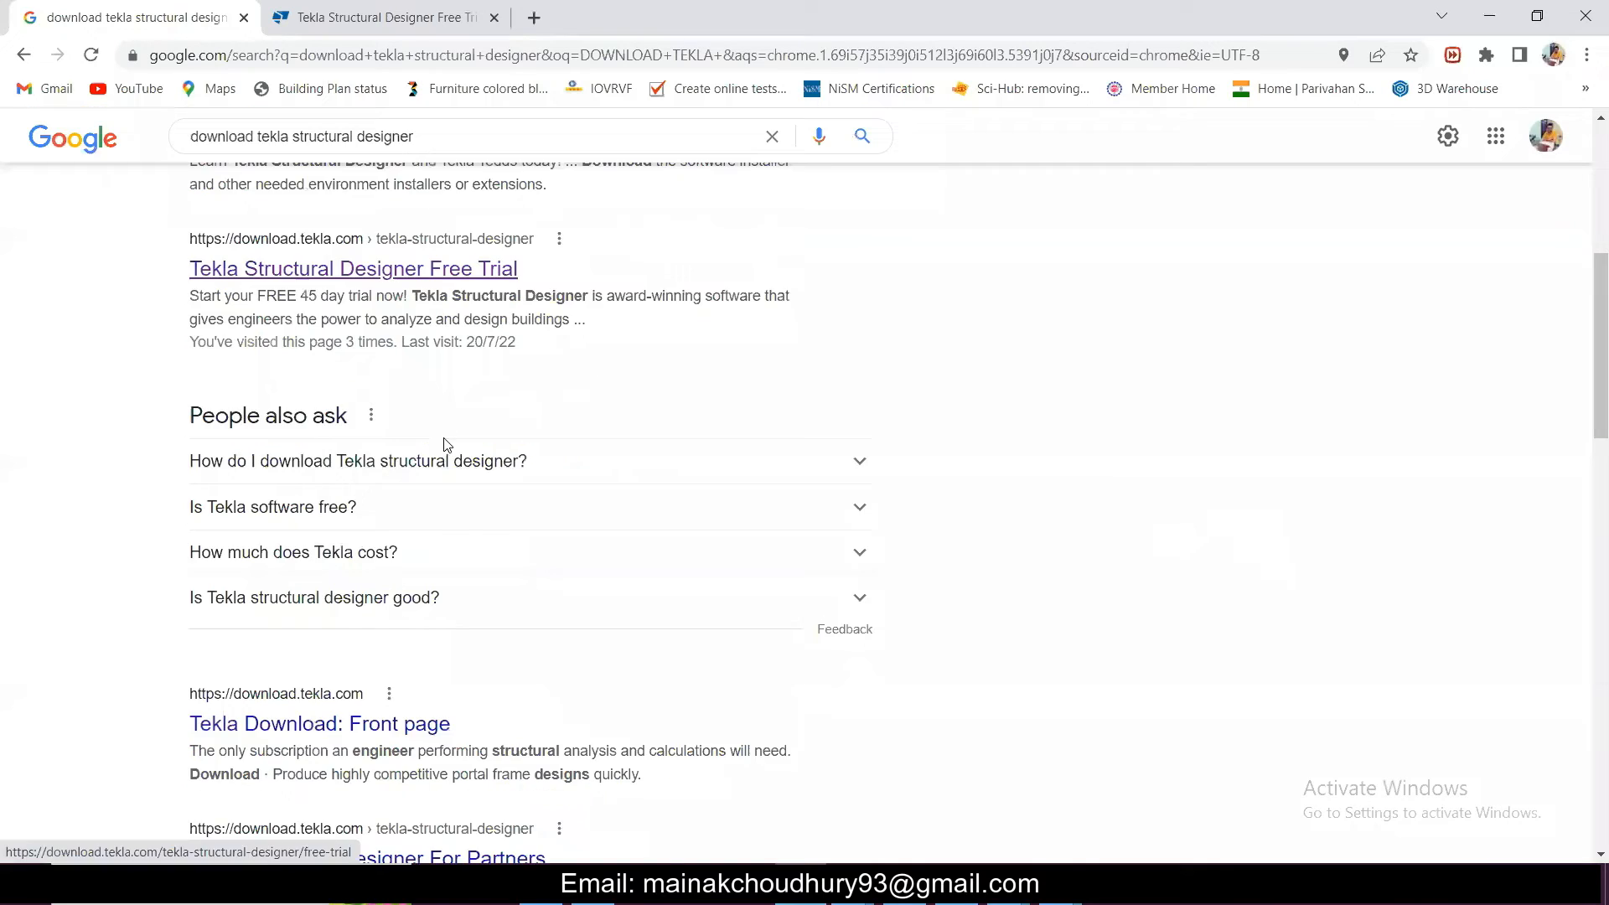
{"action": "scroll", "scroll_direction": "down", "scroll_amount": 3}
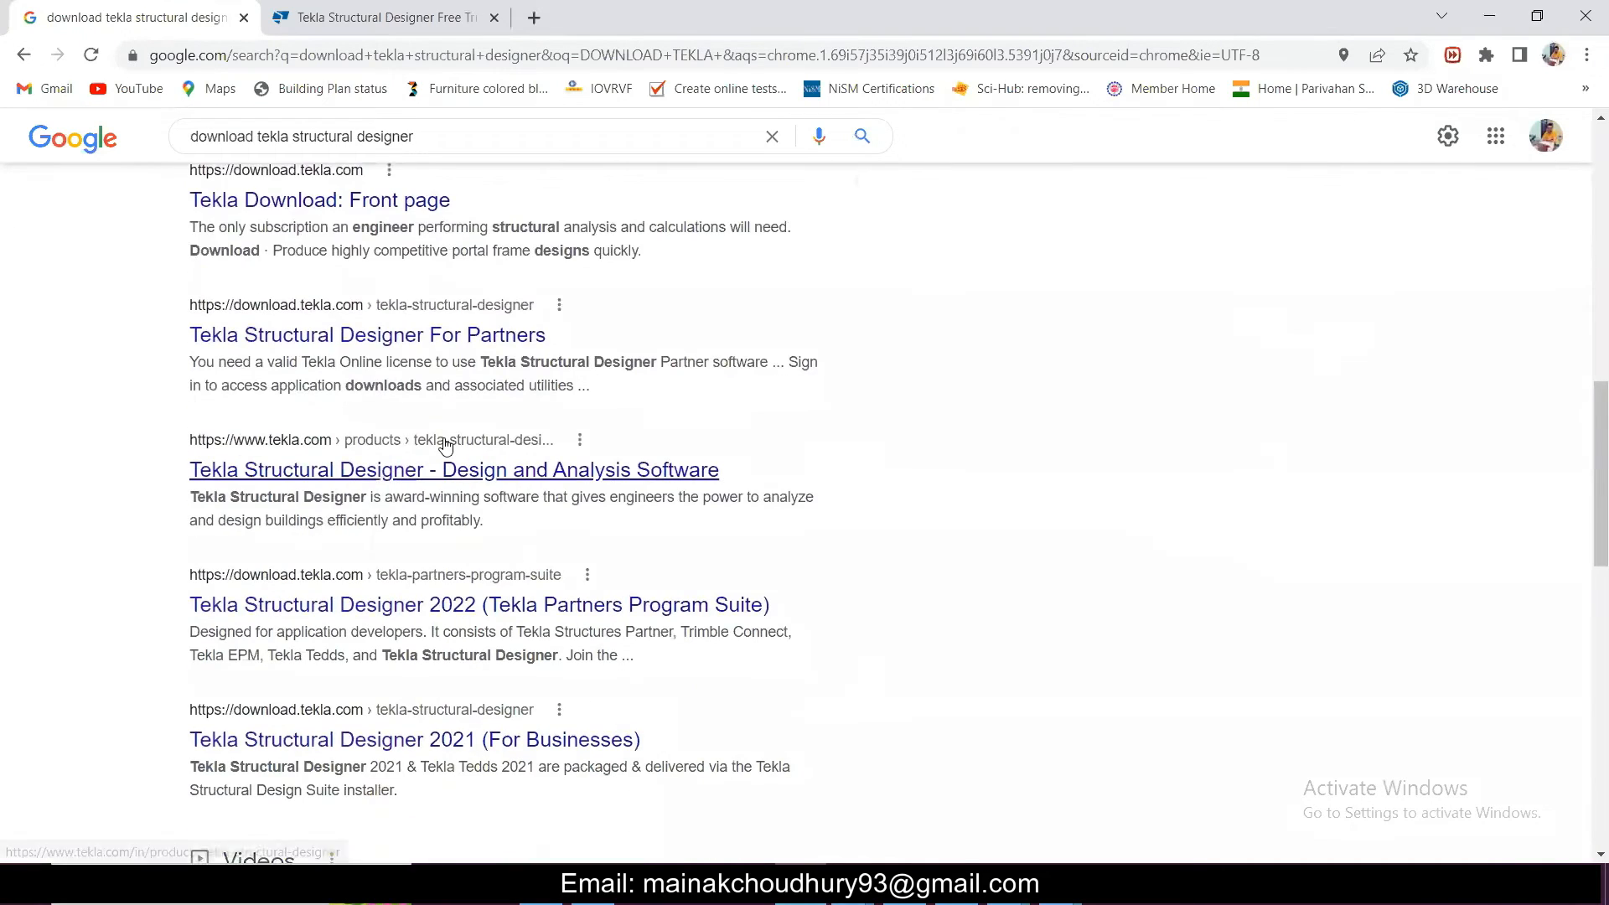
{"action": "left_click", "coordinate": [463, 160]}
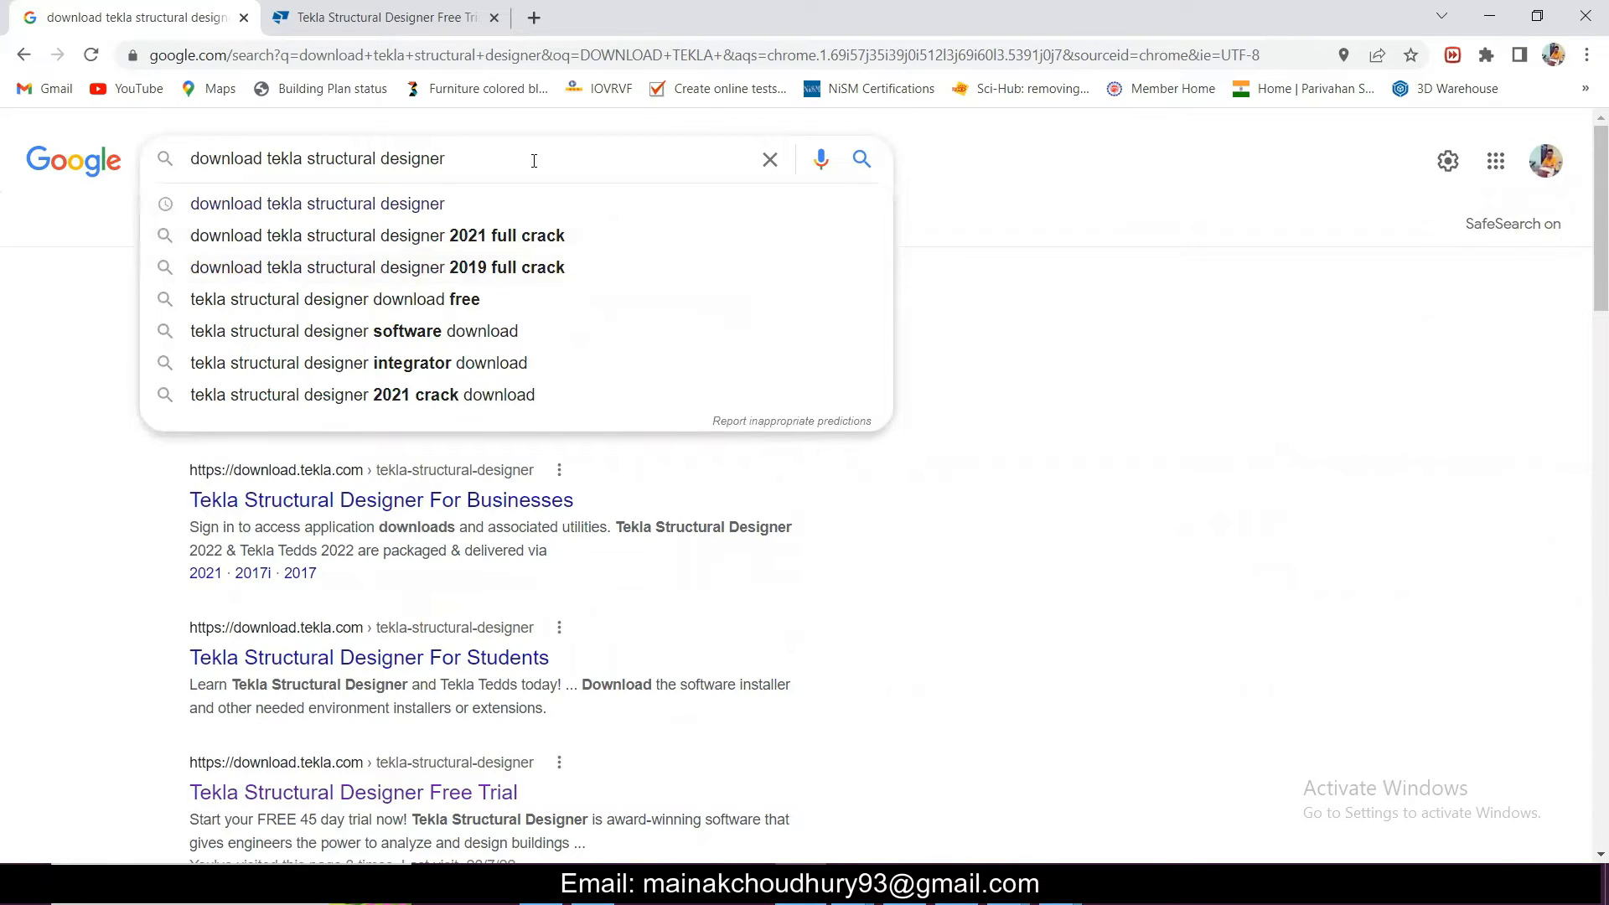
- Search with CRACK appended and look over the crackeddoc.com Tekla Structural Designer 22.5 page
{"action": "type", "text": "C"}
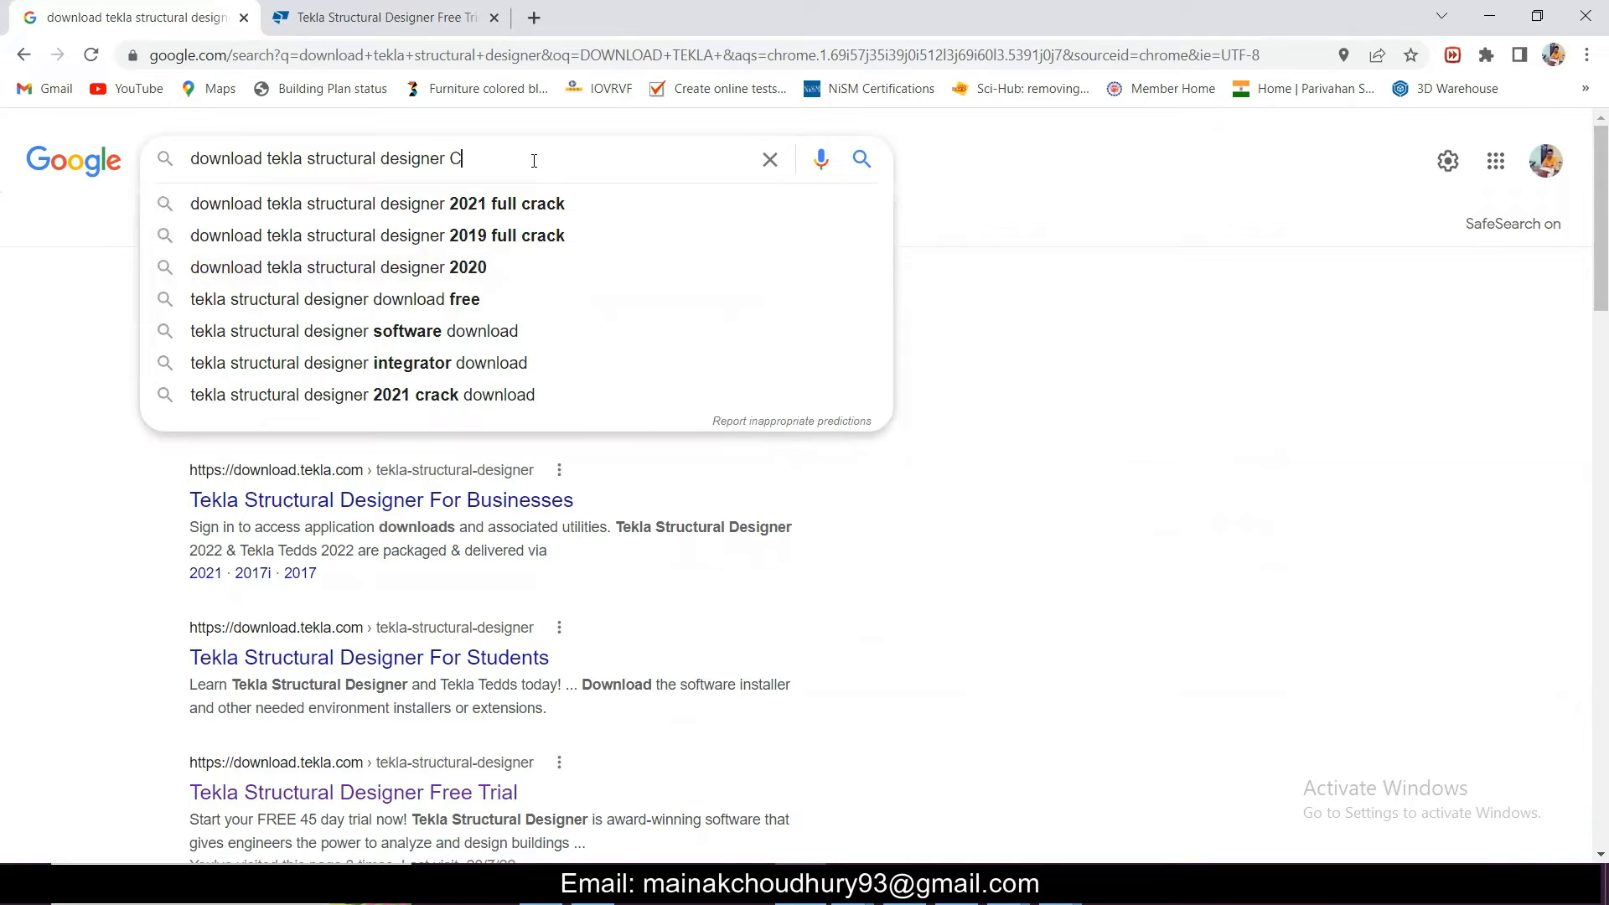
{"action": "type", "text": "RACK"}
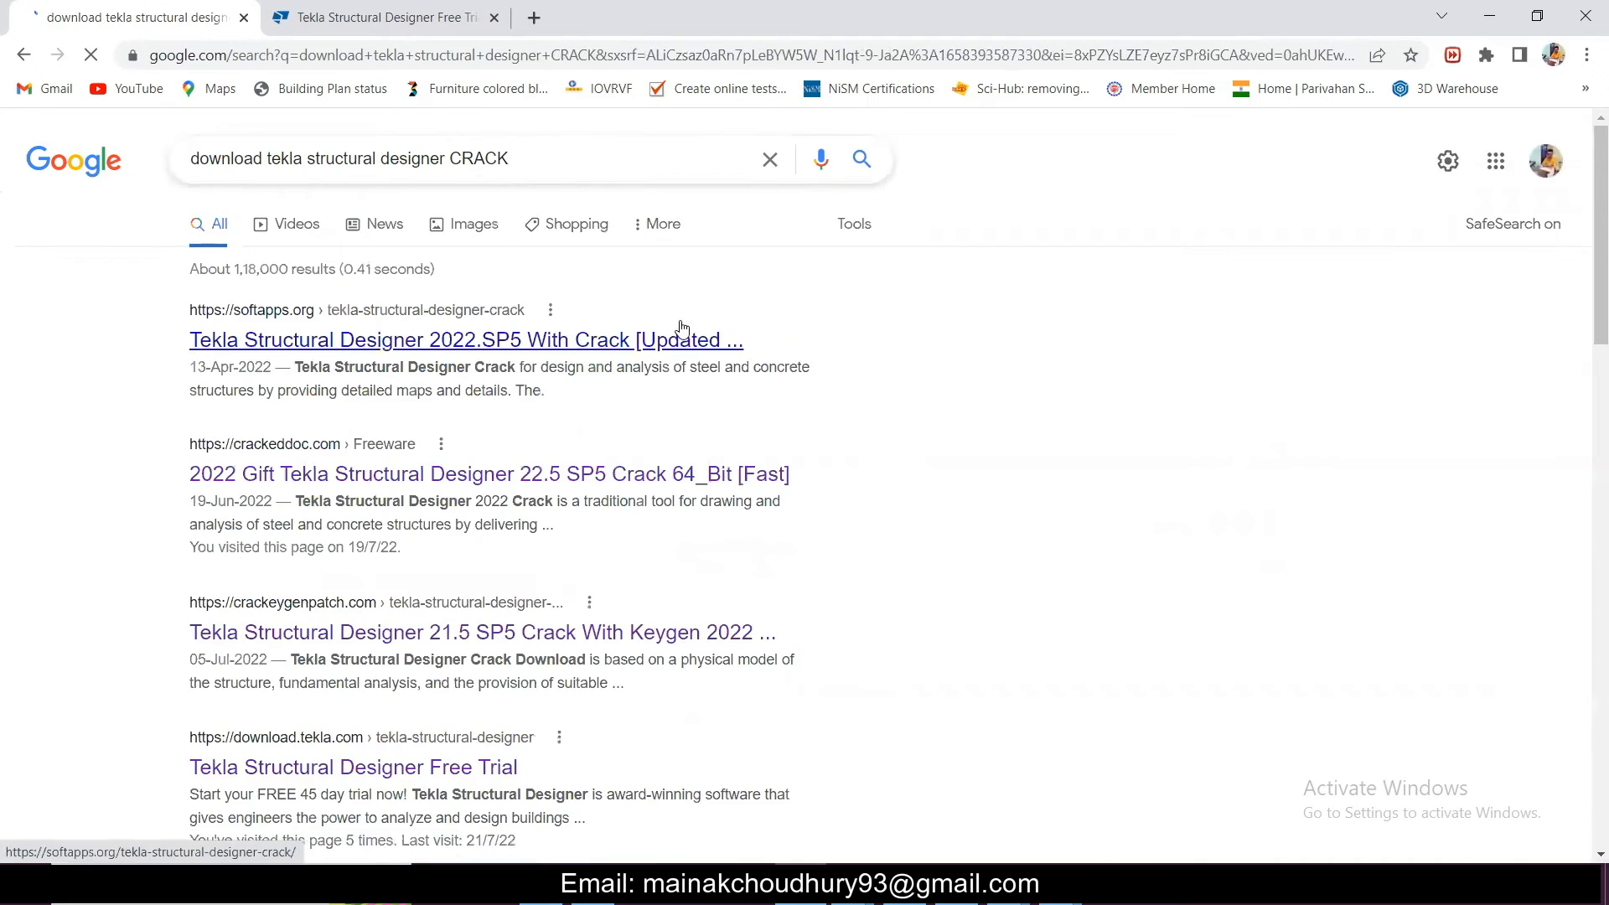
{"action": "scroll", "scroll_direction": "down", "scroll_amount": 3}
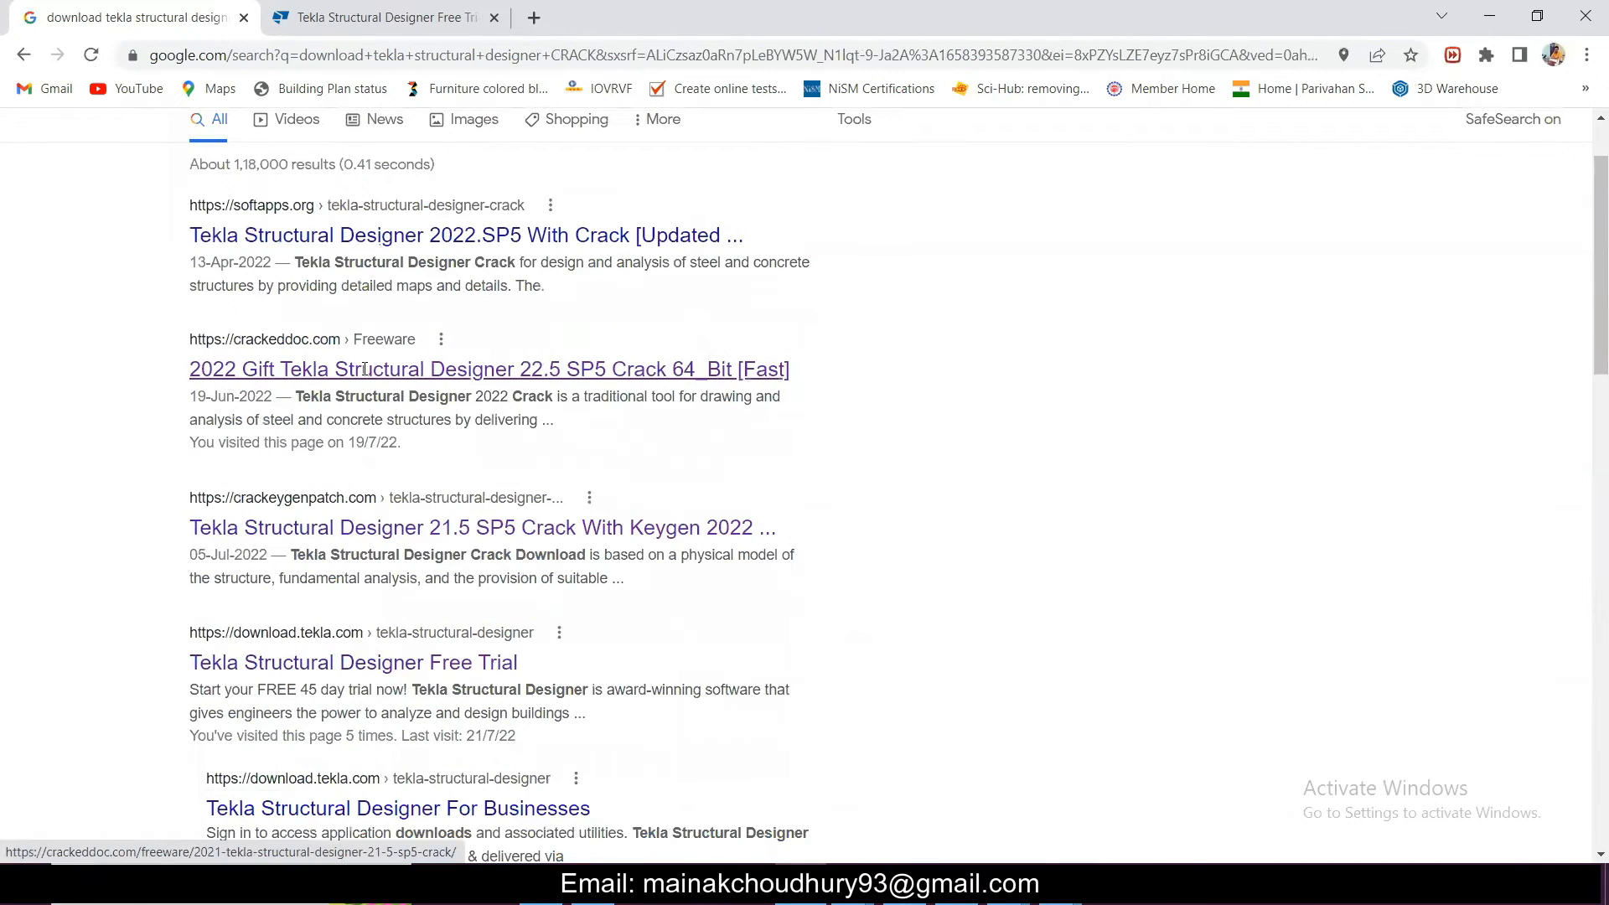
{"action": "left_click", "coordinate": [488, 369]}
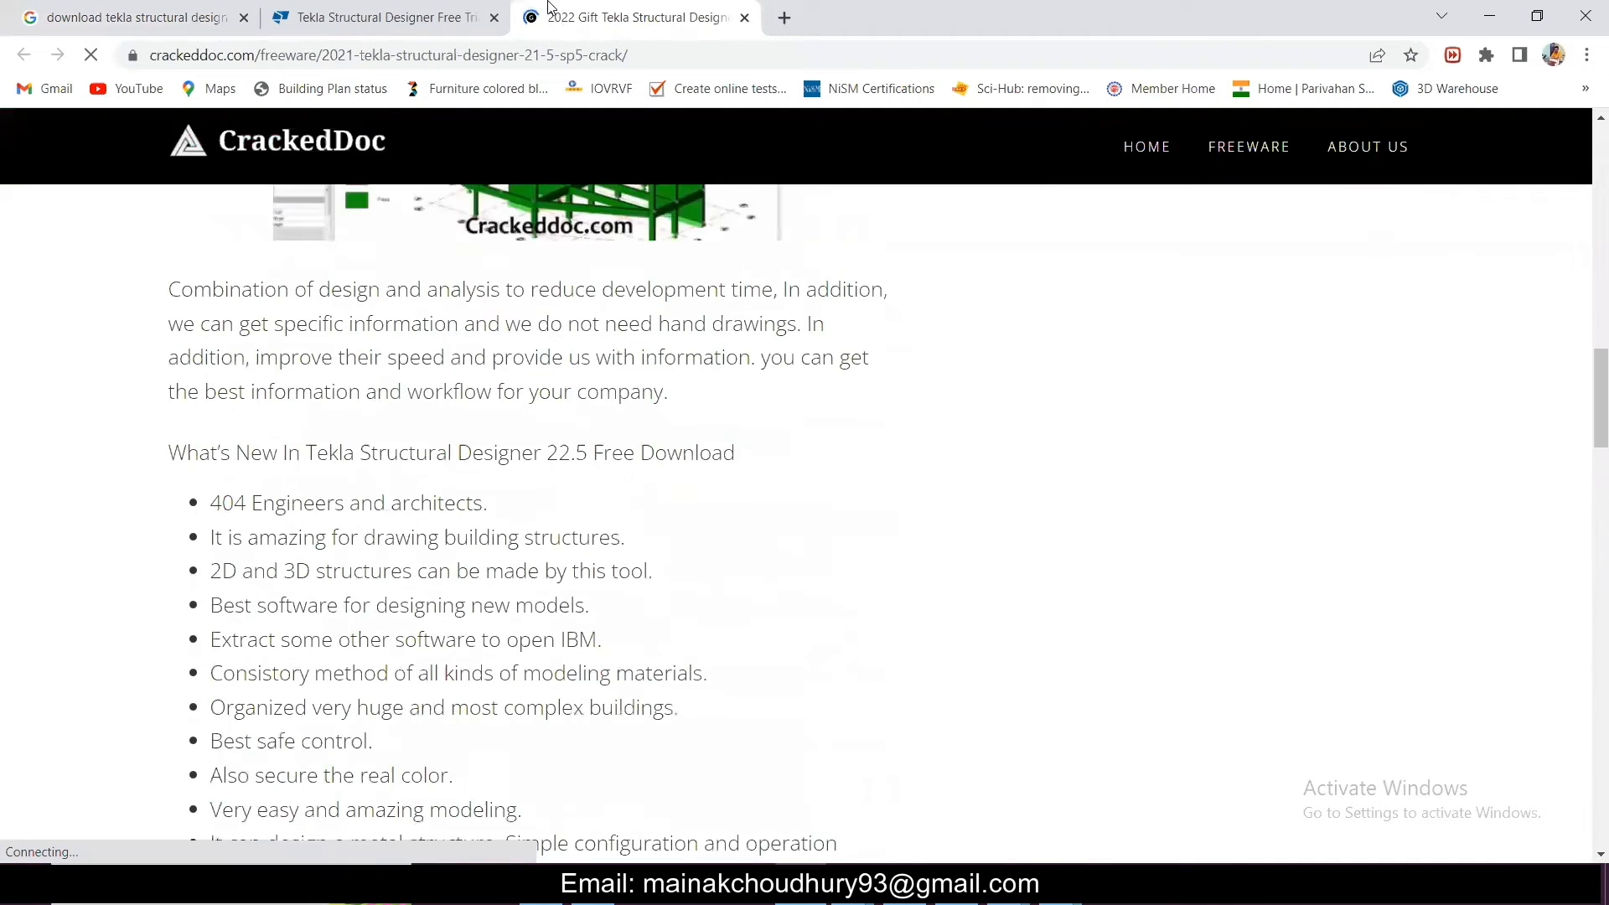
{"action": "scroll", "scroll_direction": "down", "scroll_amount": 3}
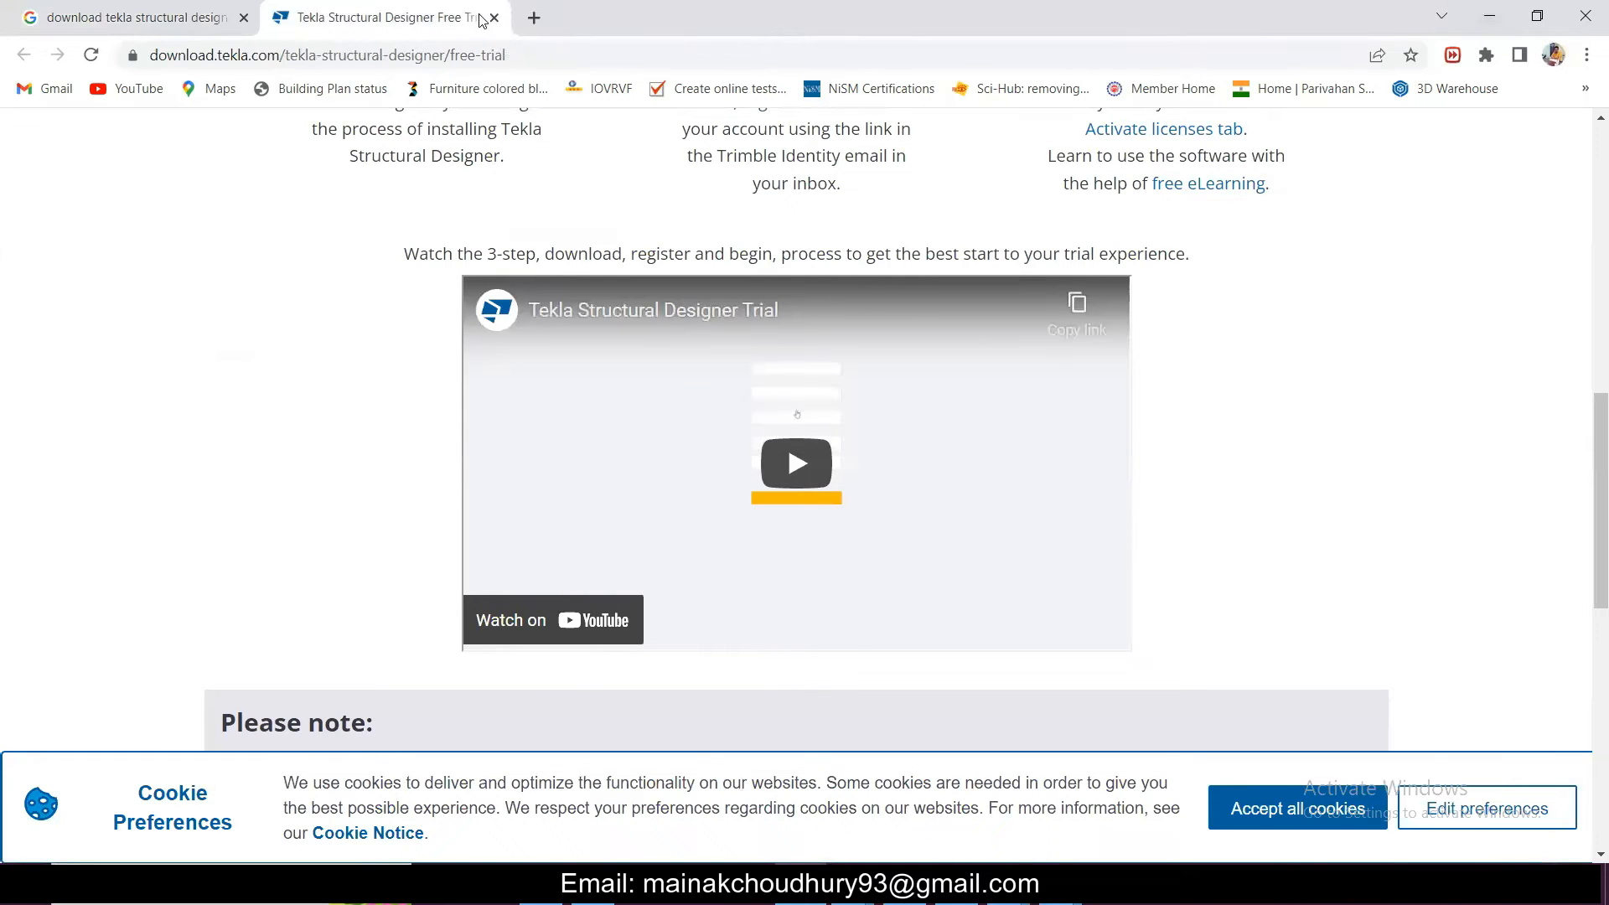
- Search YouTube for 'download tekla structural designer' in a new tab
{"action": "left_click", "coordinate": [533, 16]}
{"action": "type", "text": "DOWNLOAD"}
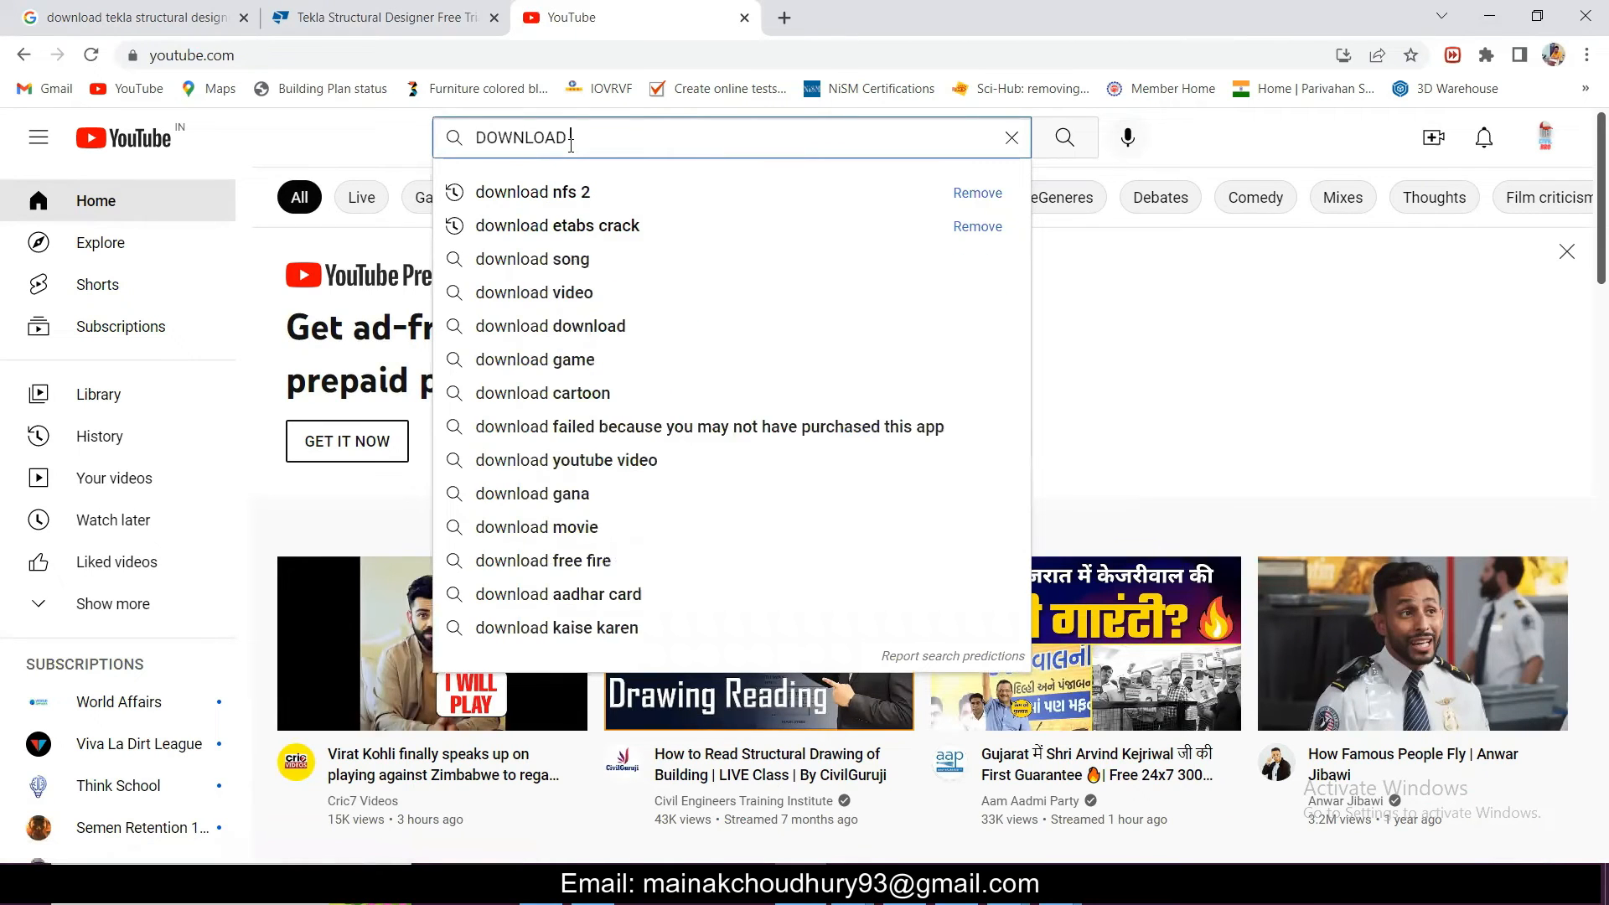
{"action": "type", "text": "TEKLA"}
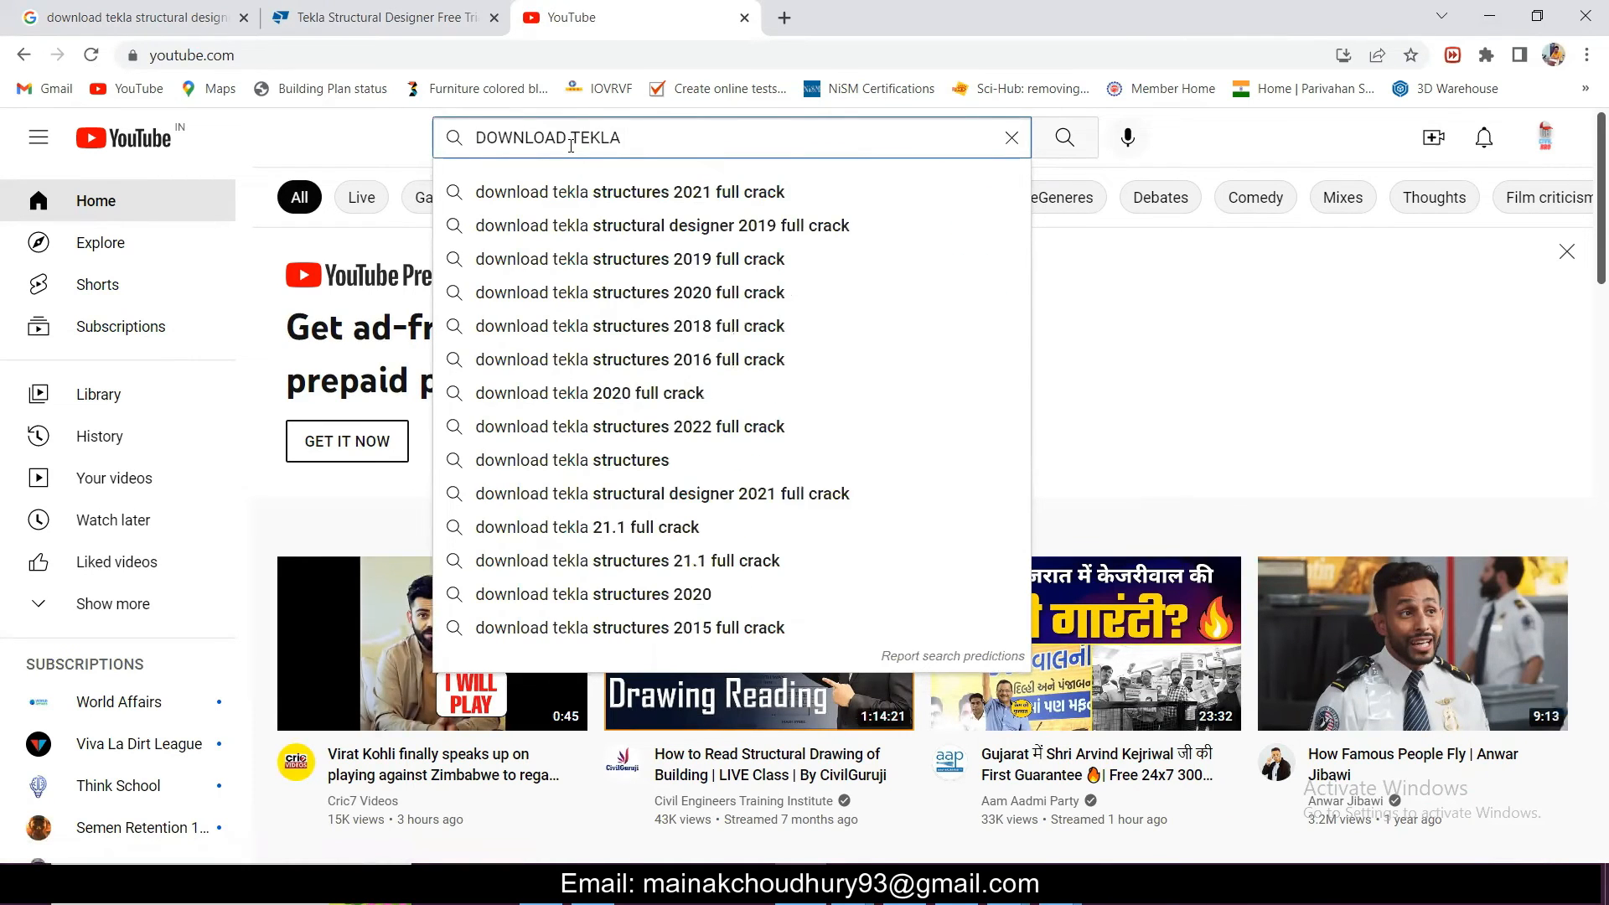
{"action": "type", "text": "STRUCTURAL DESIGNER"}
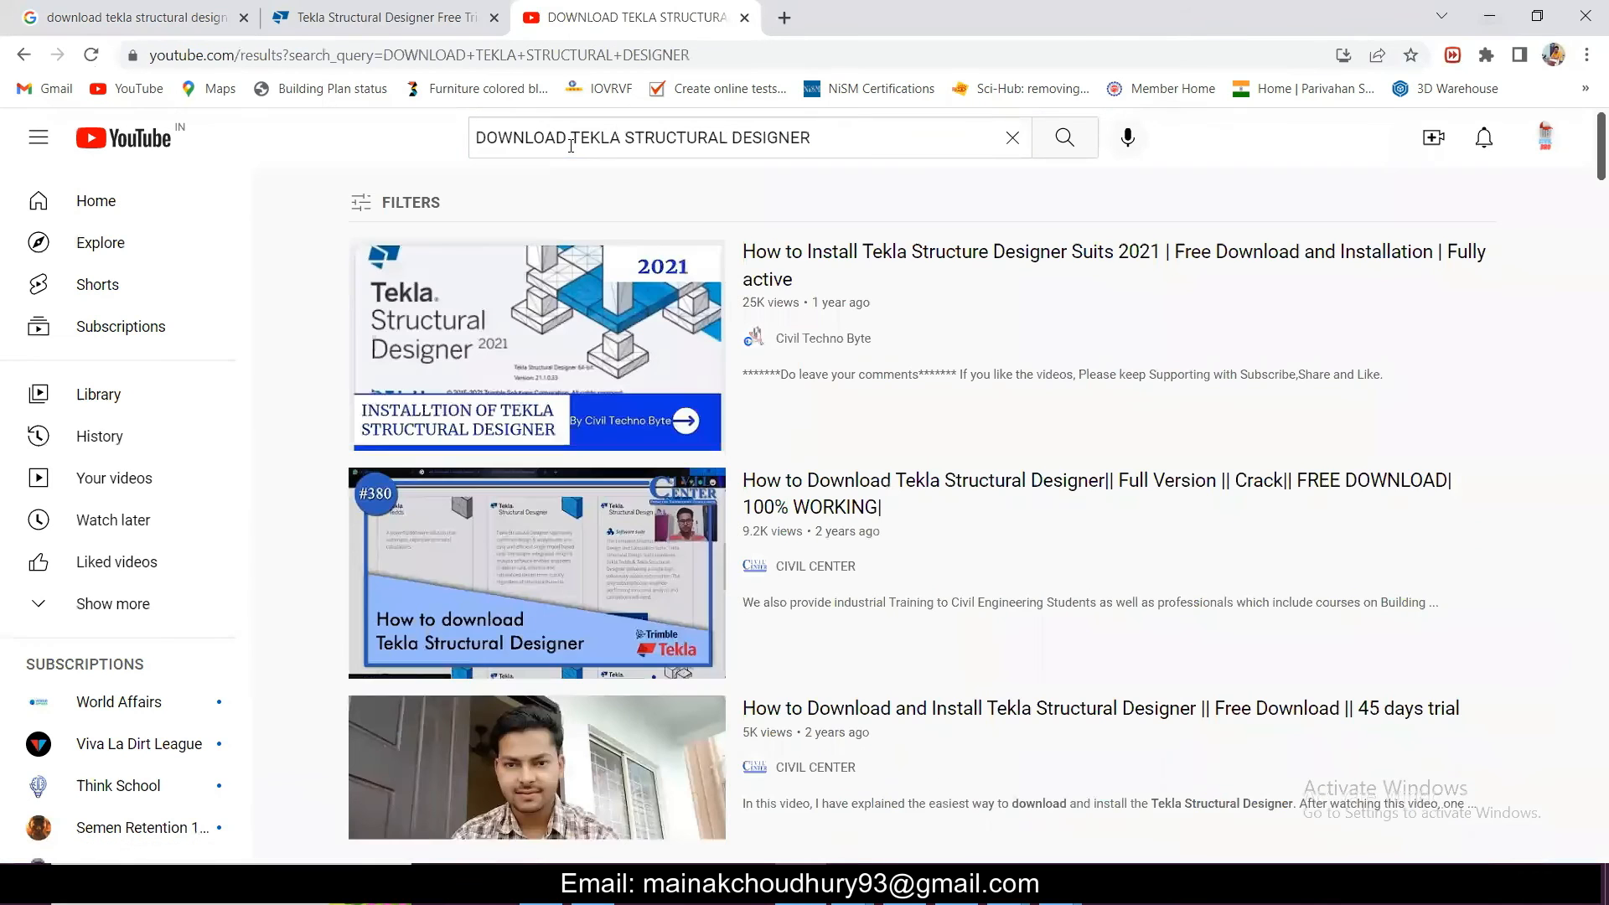
- Browse the YouTube tutorial results, then return to the Tekla free-trial download page
{"action": "scroll", "scroll_direction": "down", "scroll_amount": 3}
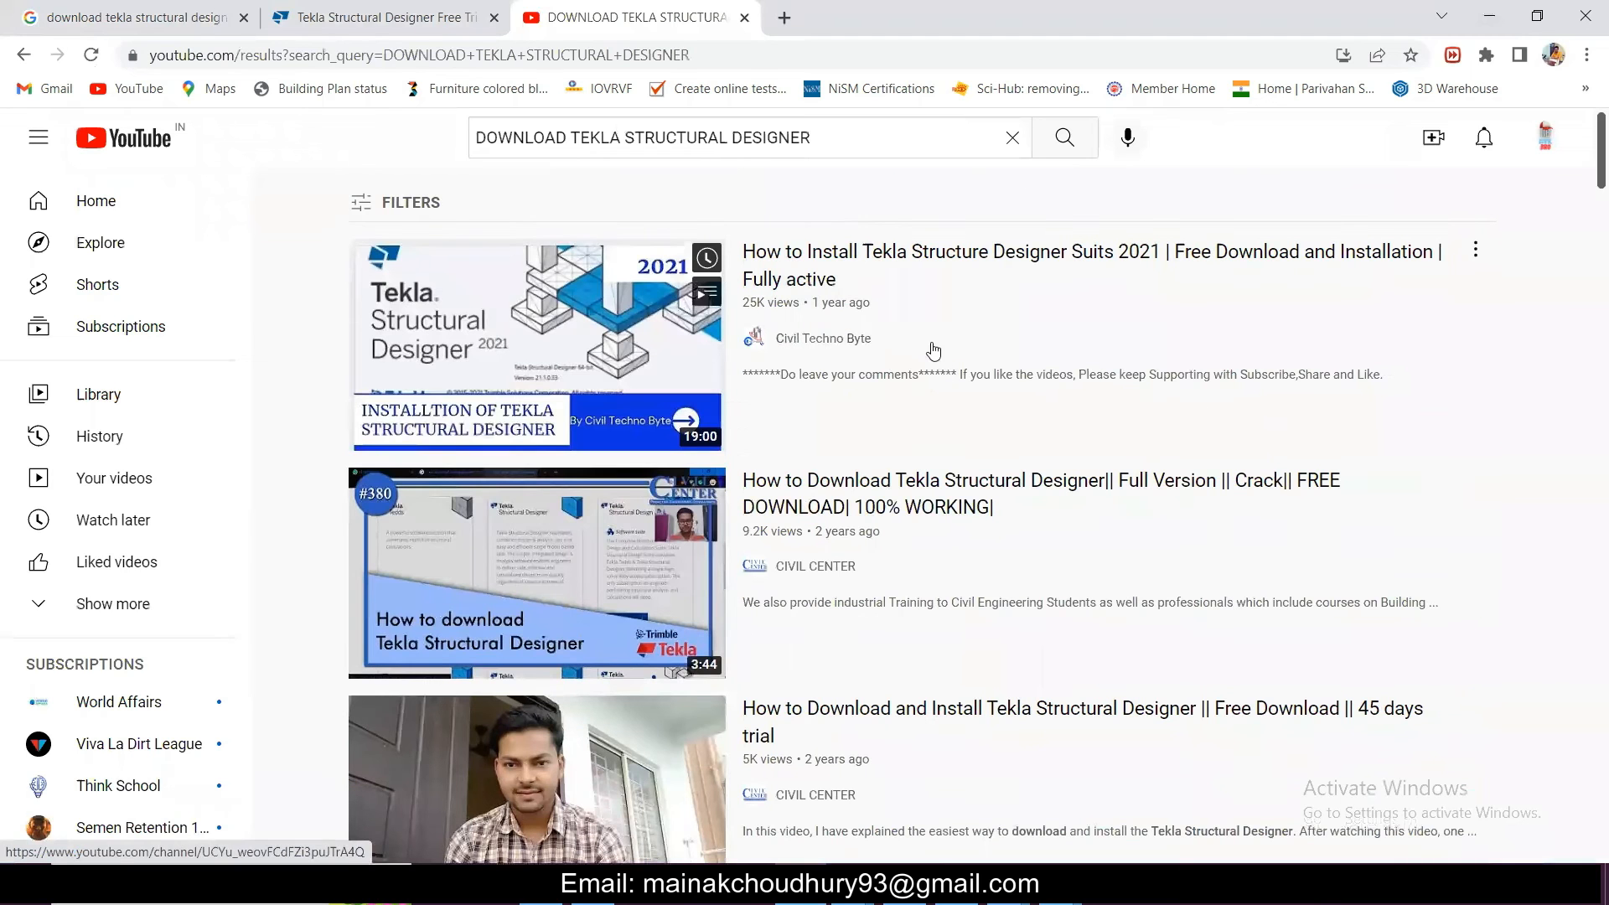
{"action": "mouse_move", "coordinate": [719, 226]}
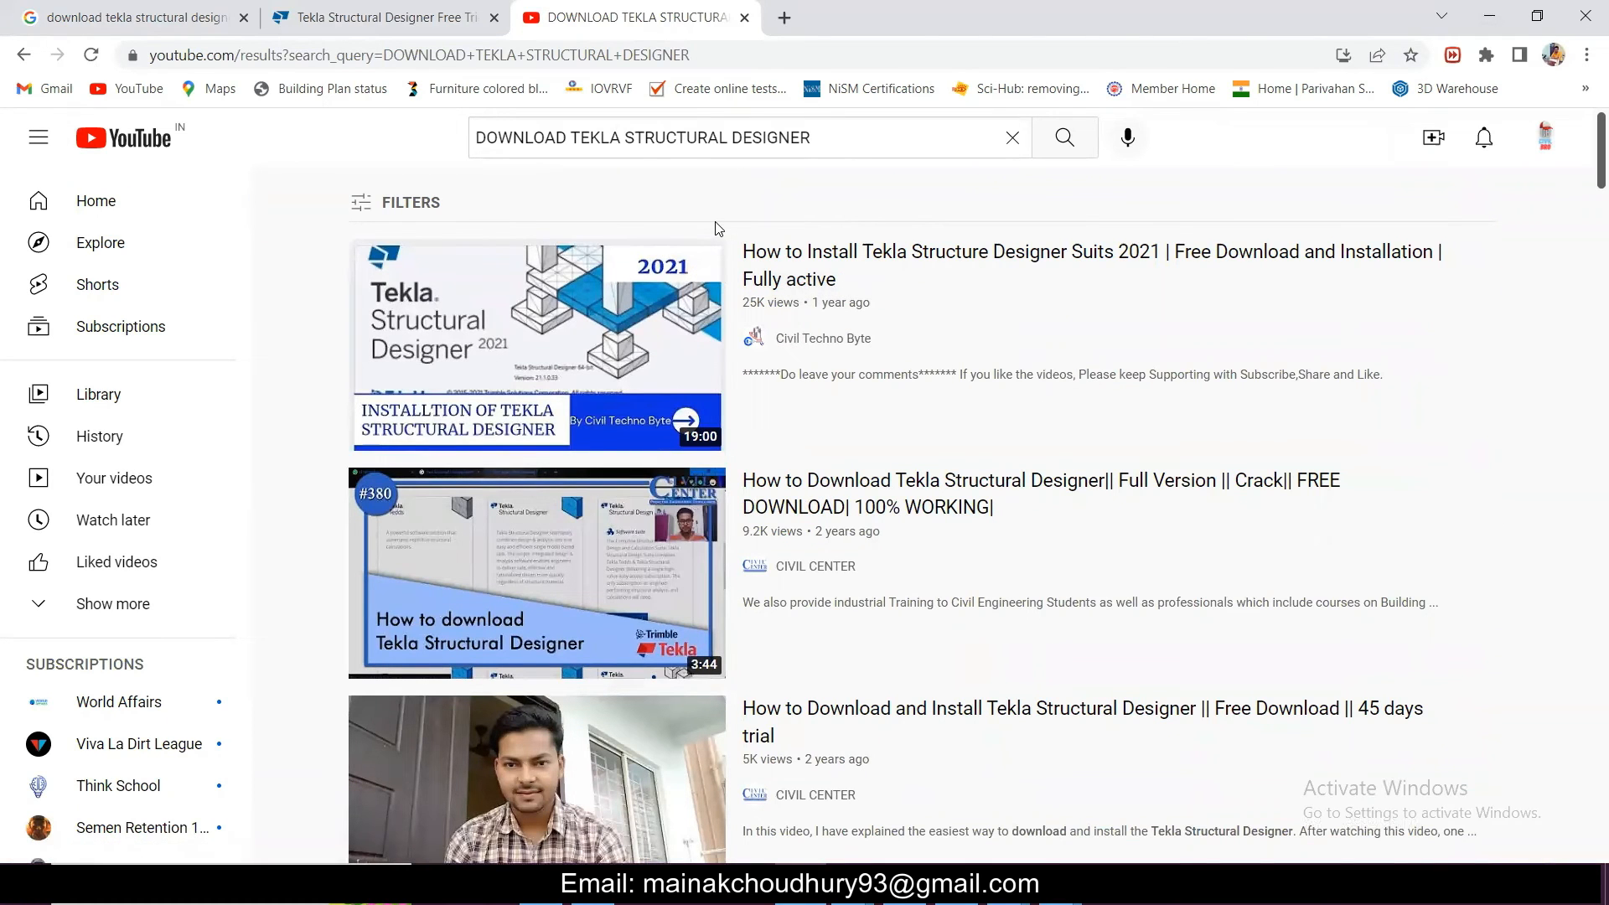
{"action": "mouse_move", "coordinate": [845, 239]}
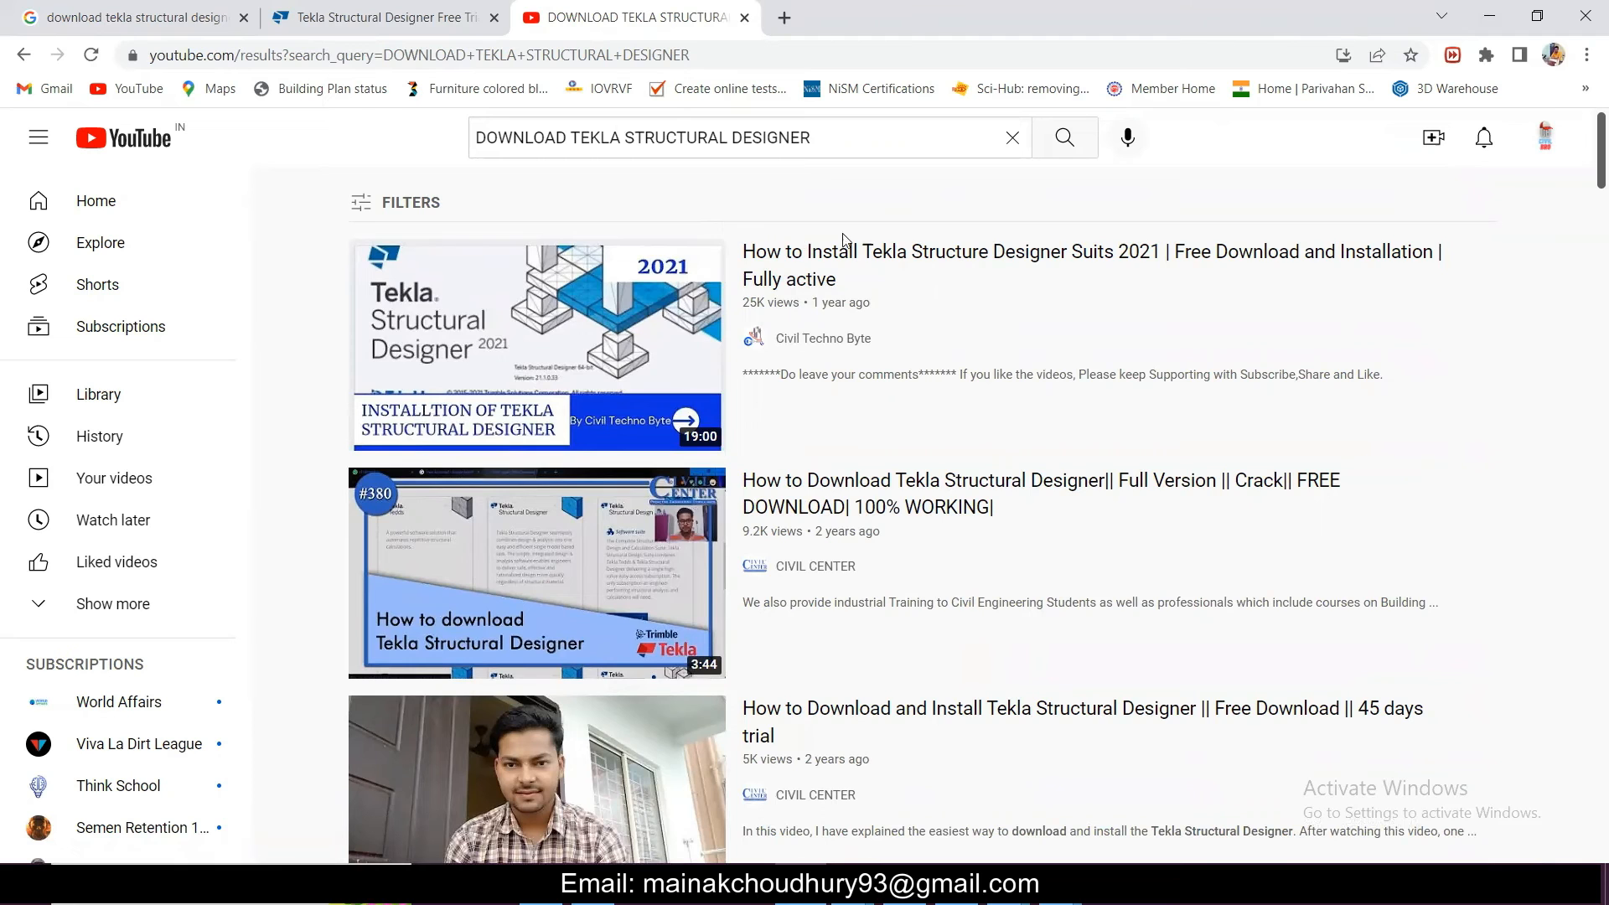
{"action": "scroll", "scroll_direction": "down", "scroll_amount": 3}
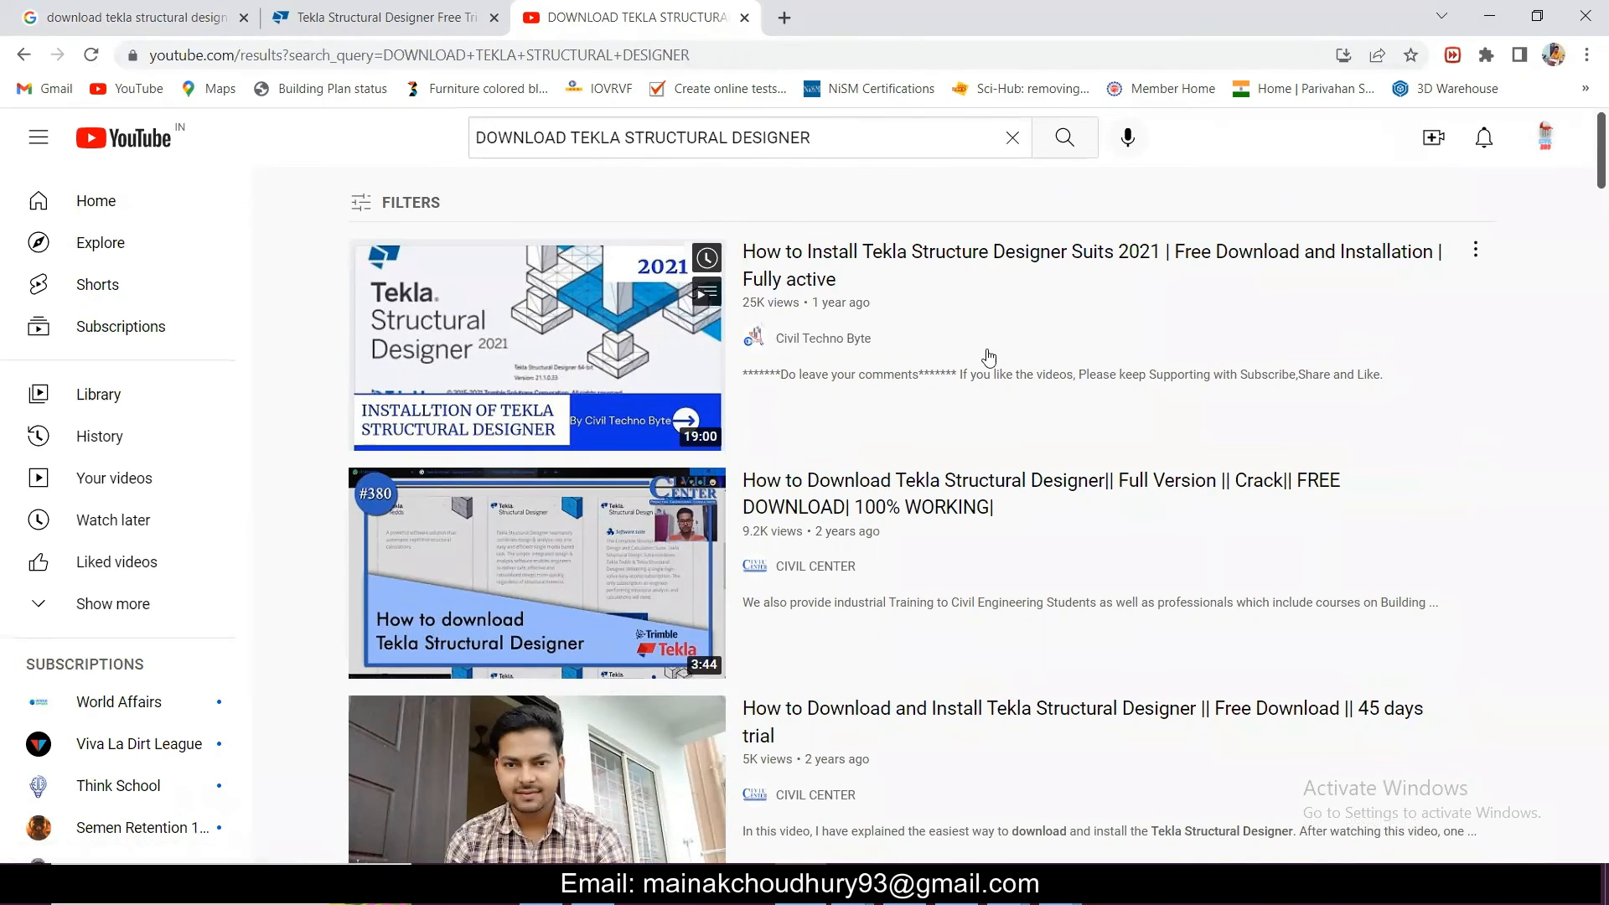
{"action": "mouse_move", "coordinate": [891, 314]}
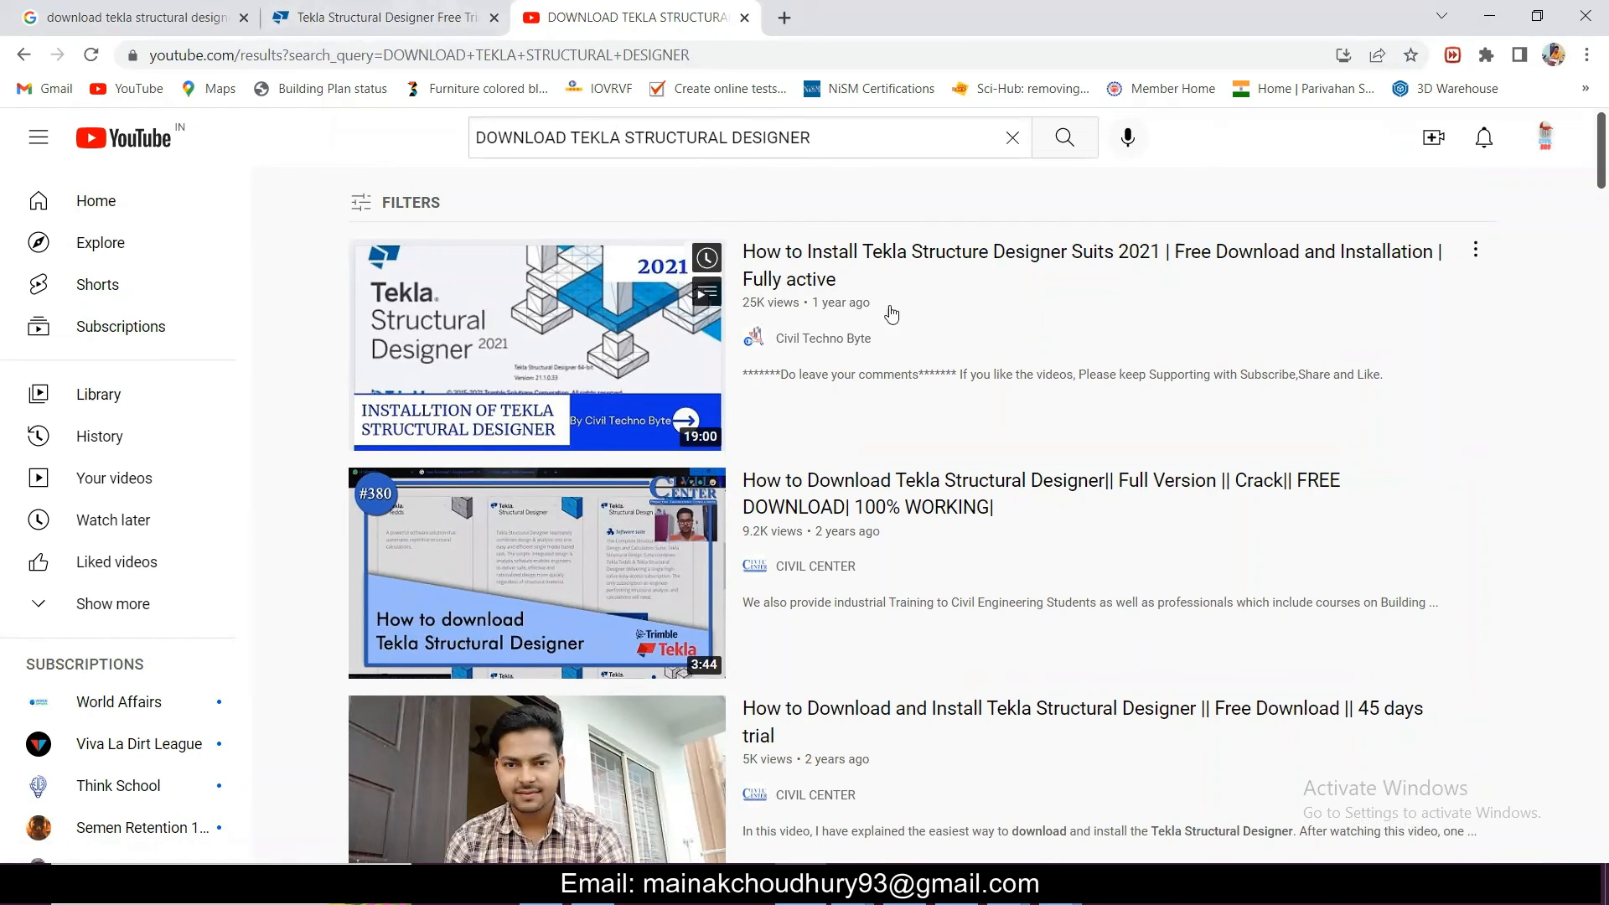
{"action": "scroll", "scroll_direction": "down", "scroll_amount": 3}
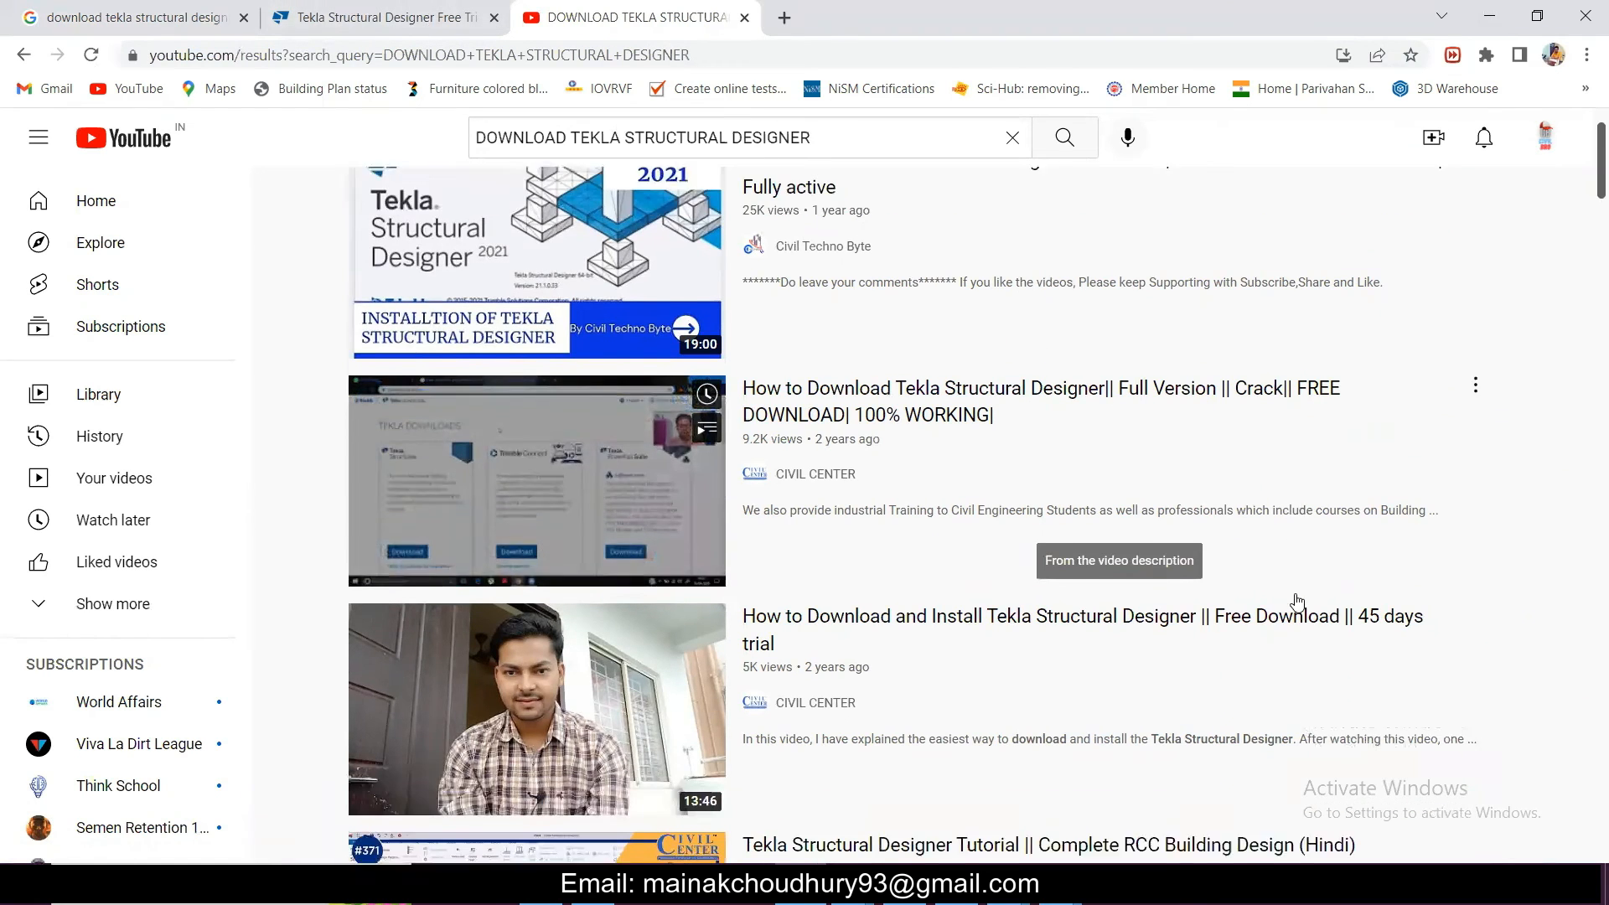
{"action": "scroll", "scroll_direction": "down", "scroll_amount": 3}
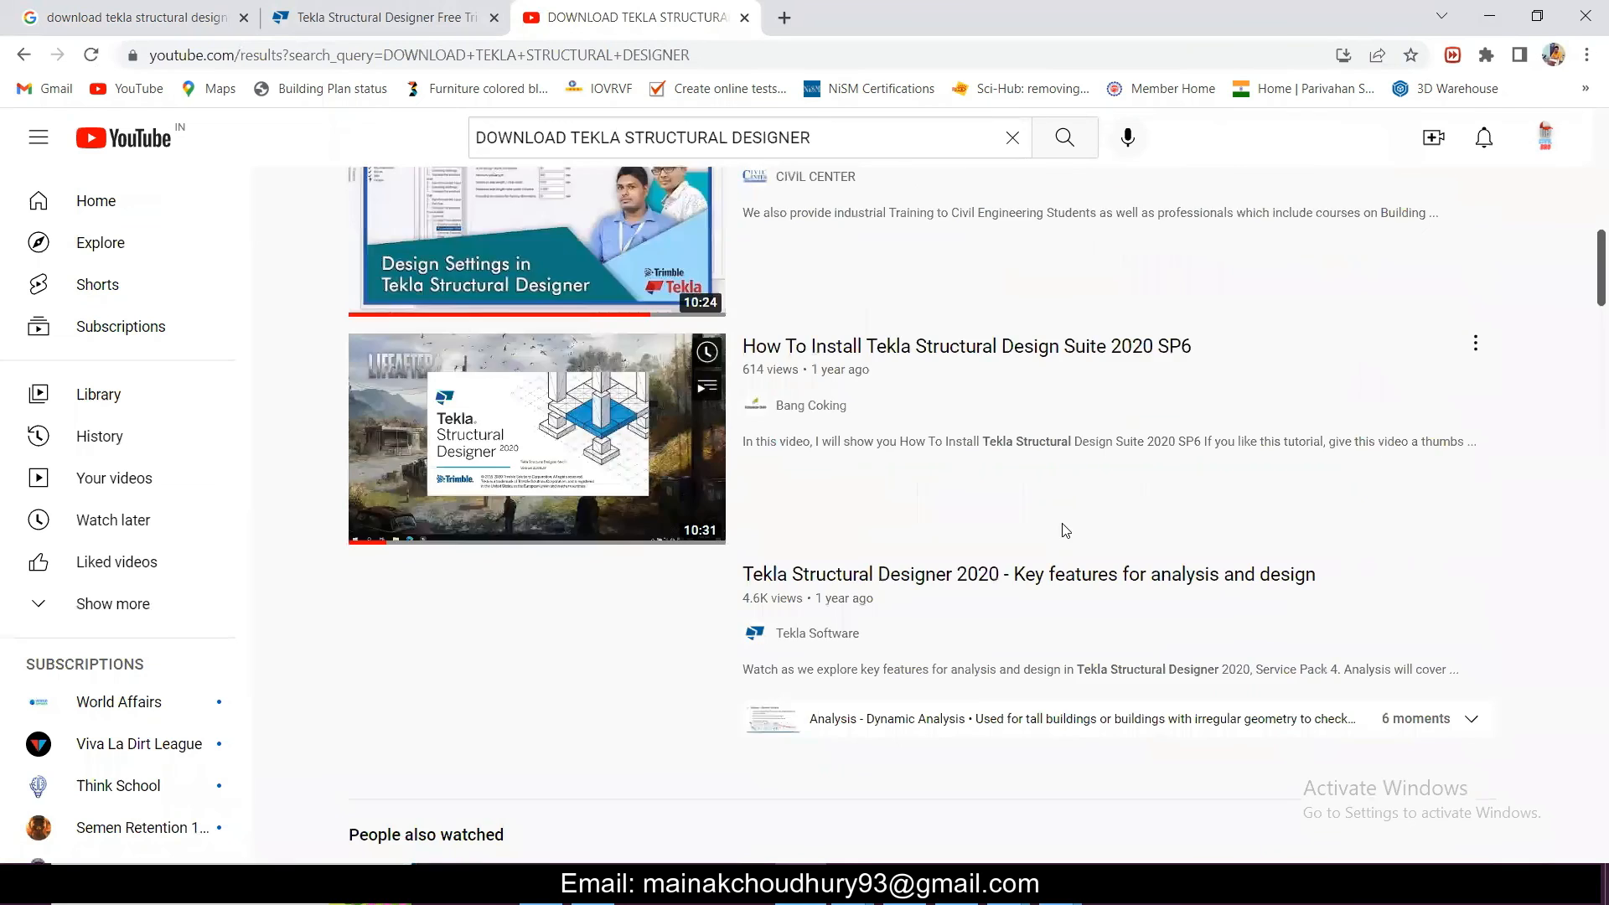
{"action": "scroll", "scroll_direction": "down", "scroll_amount": 3}
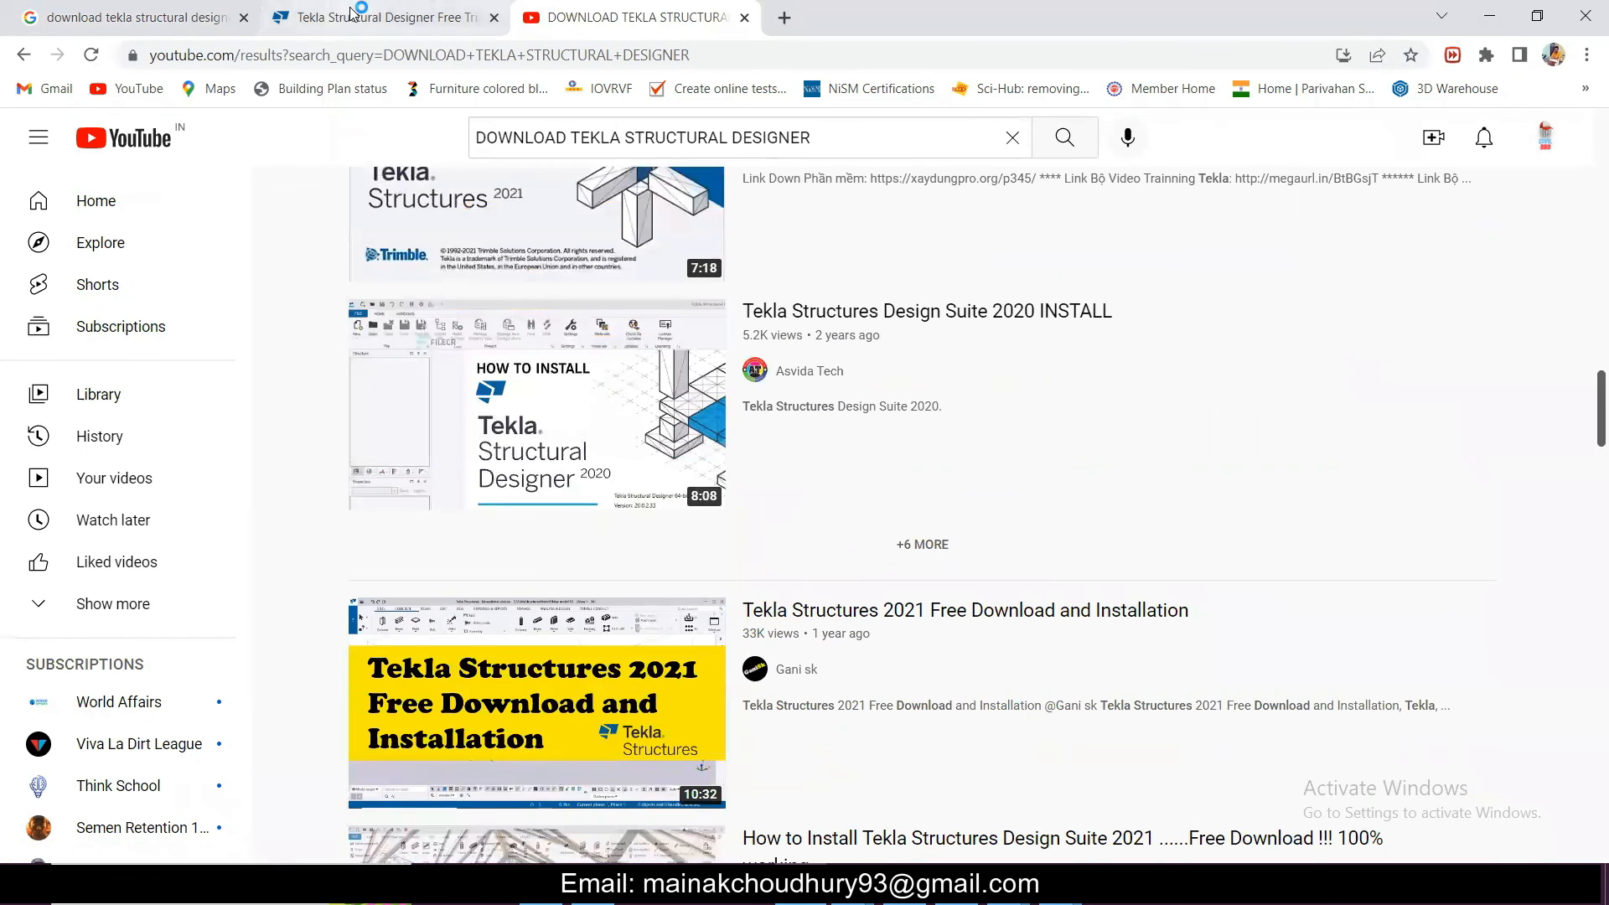
{"action": "mouse_move", "coordinate": [380, 16]}
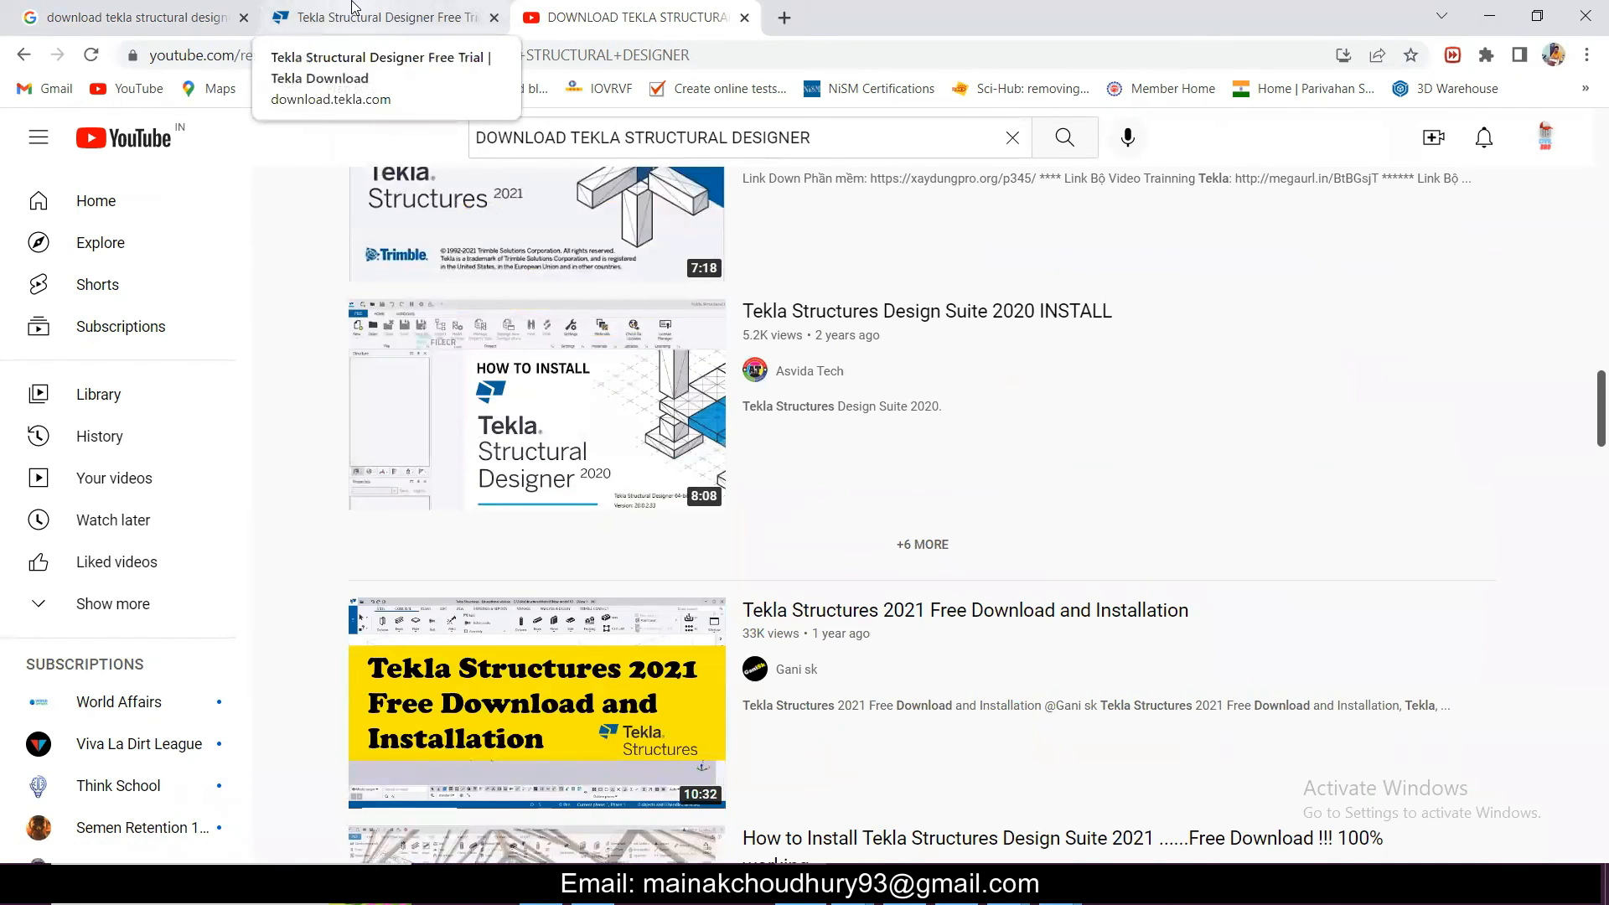
{"action": "left_click", "coordinate": [380, 17]}
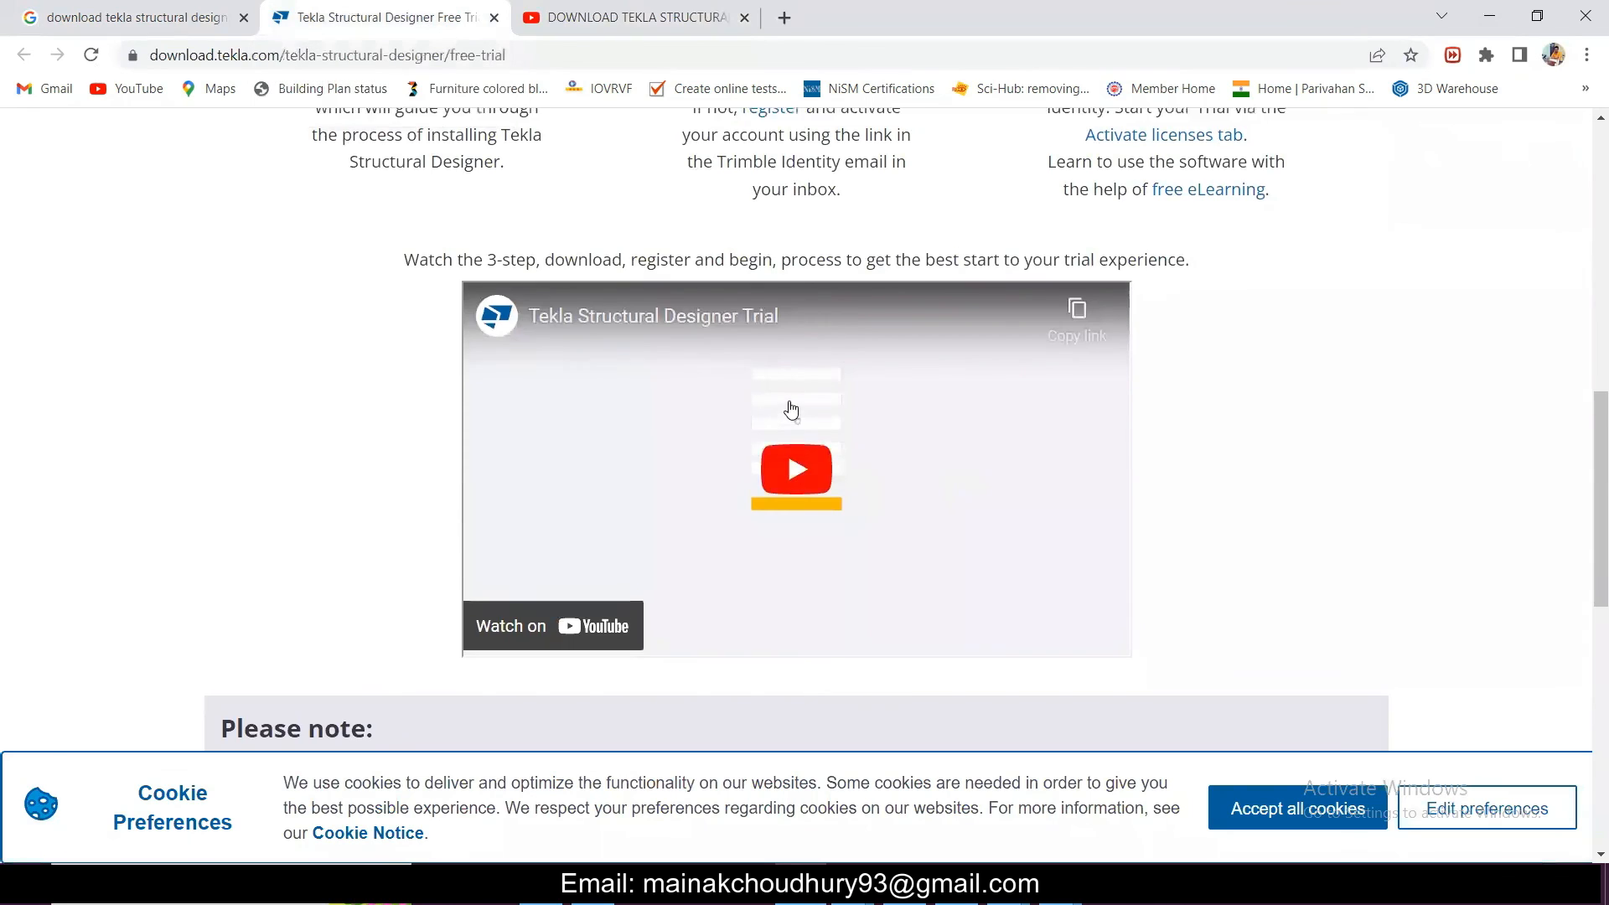